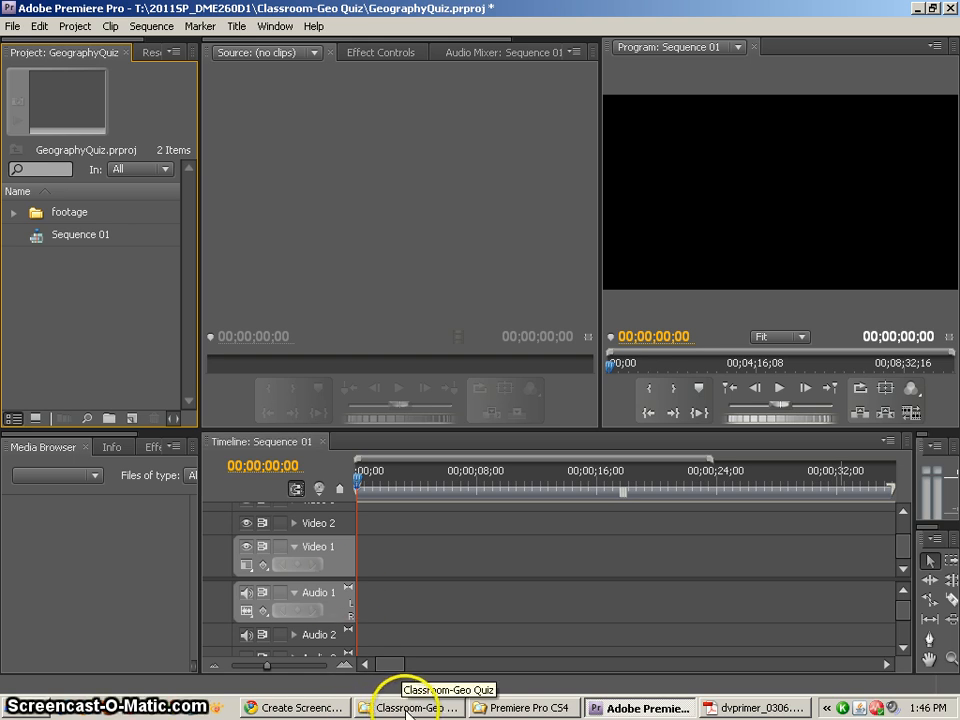
Browse the Footage folder of GeoQuiz clips in Explorer and dismiss the failed-move error
click(410, 708)
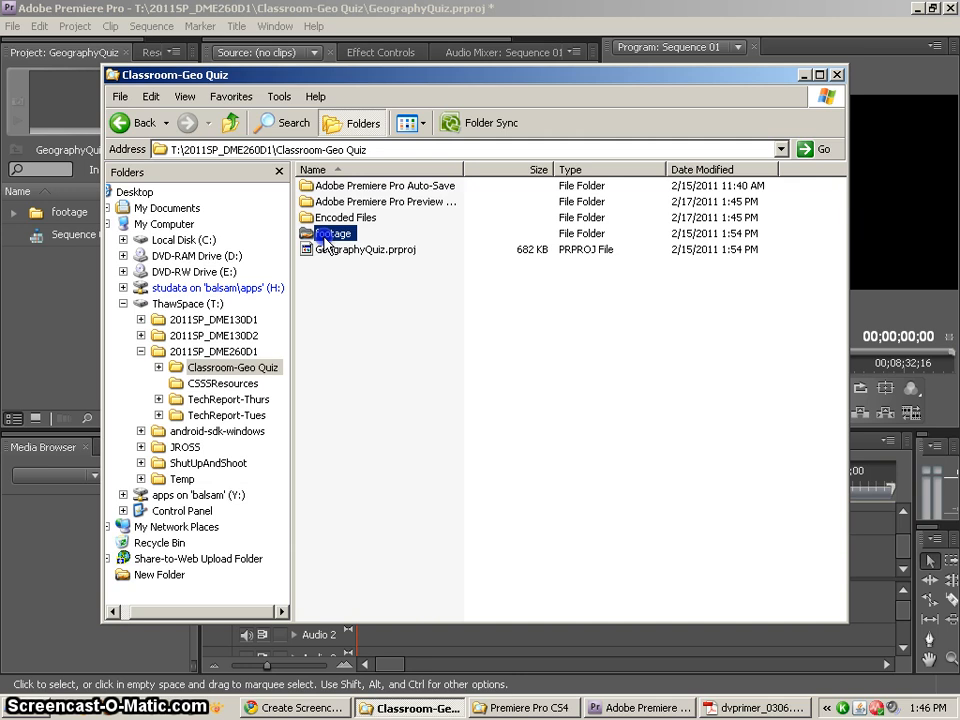
mouse_move(330, 232)
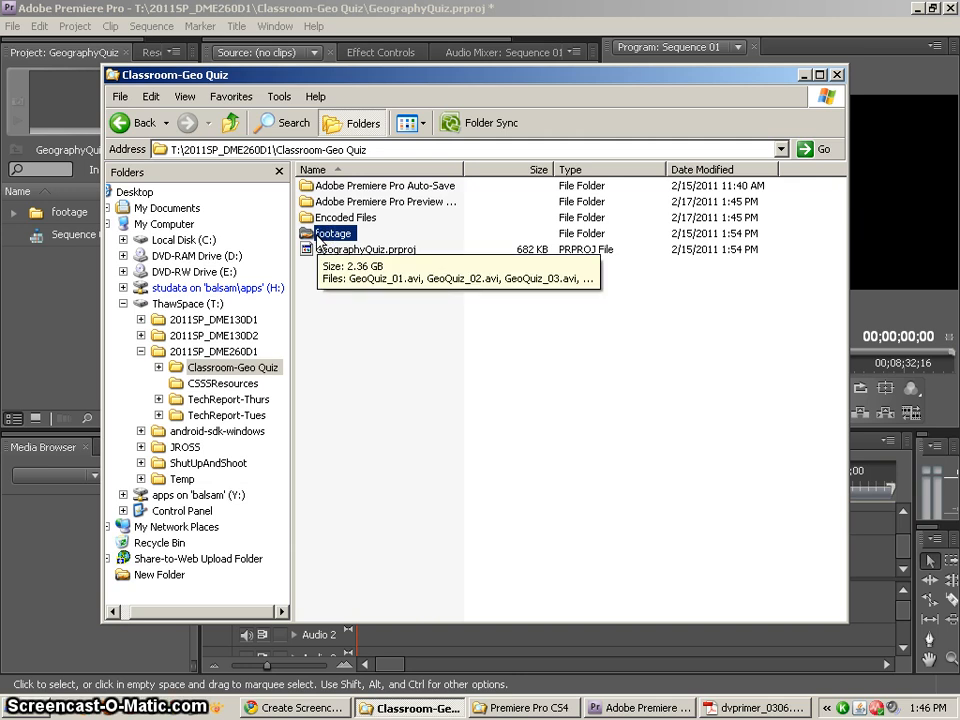
double_click(336, 232)
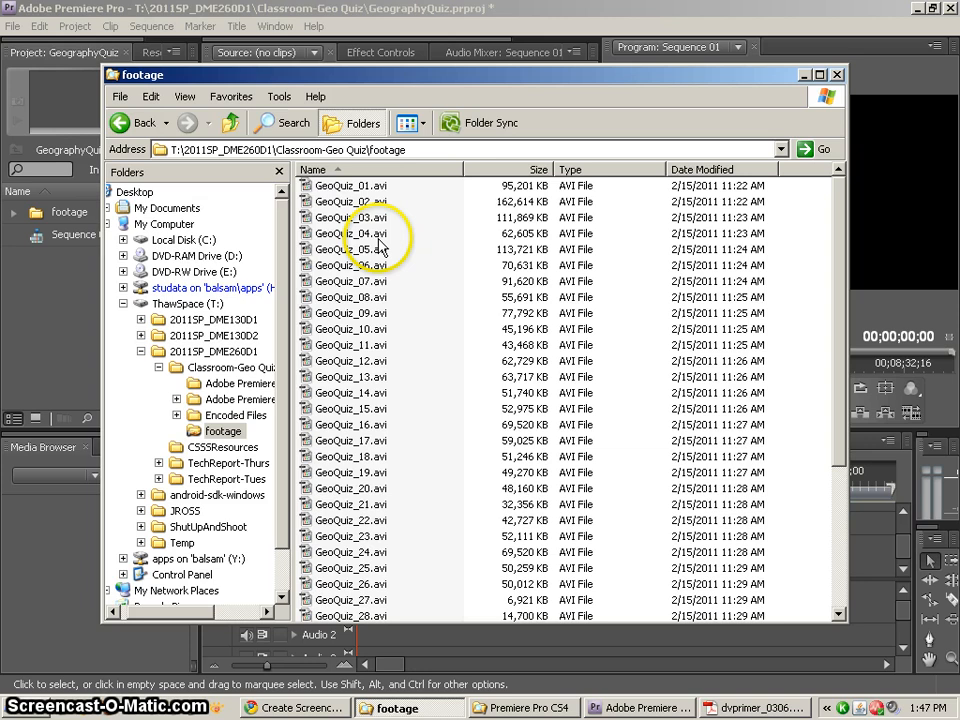
click(352, 232)
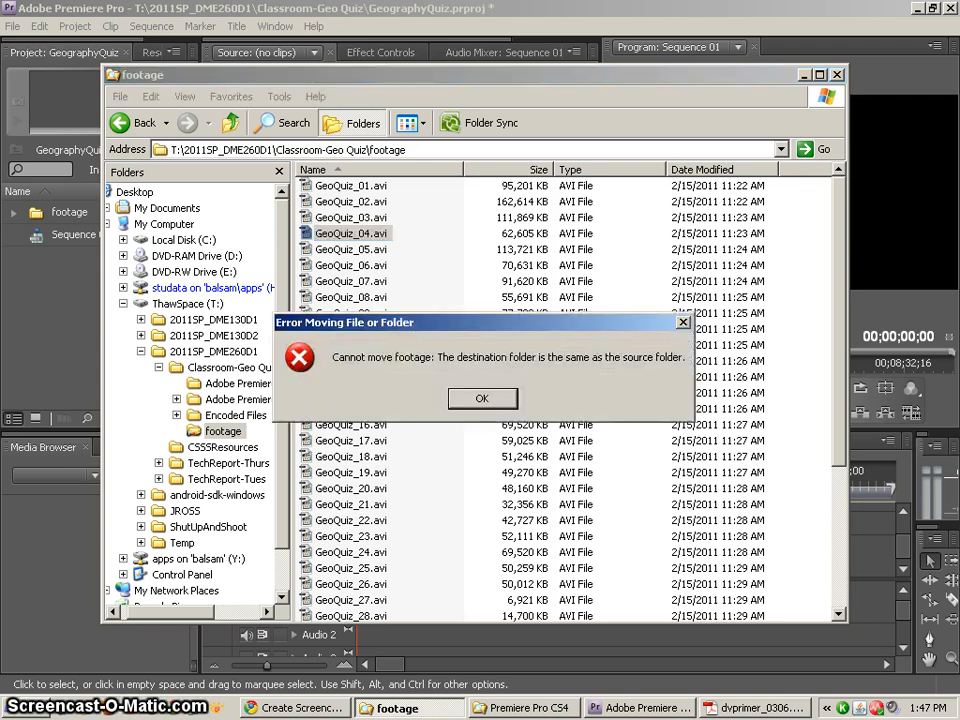
click(482, 398)
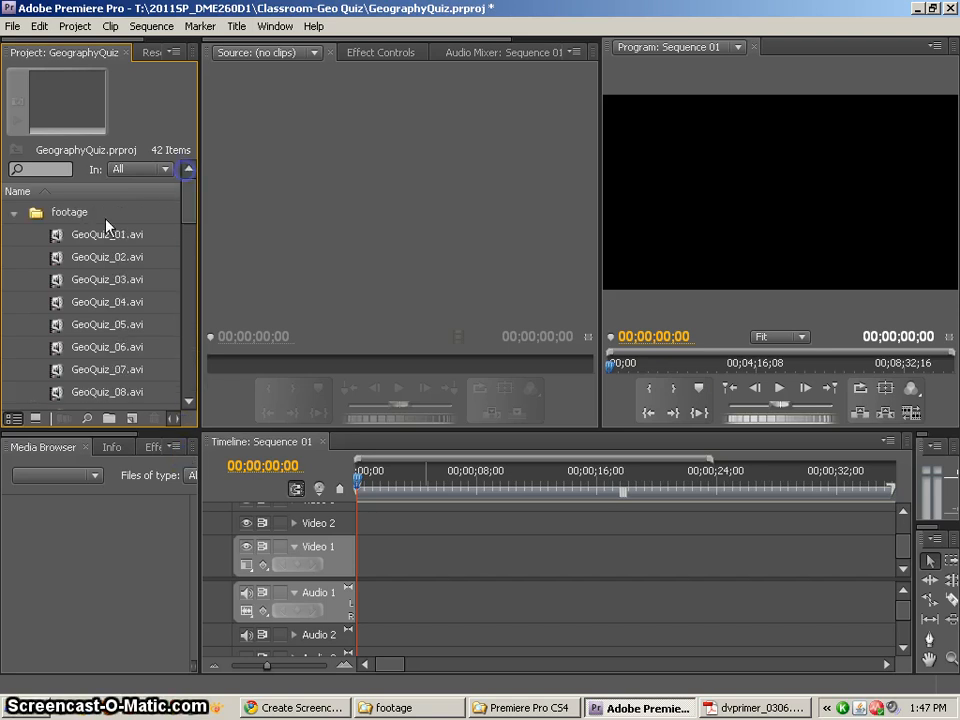
Collapse the Footage bin, select Sequence 01 and show the Sequence menu commands
click(106, 234)
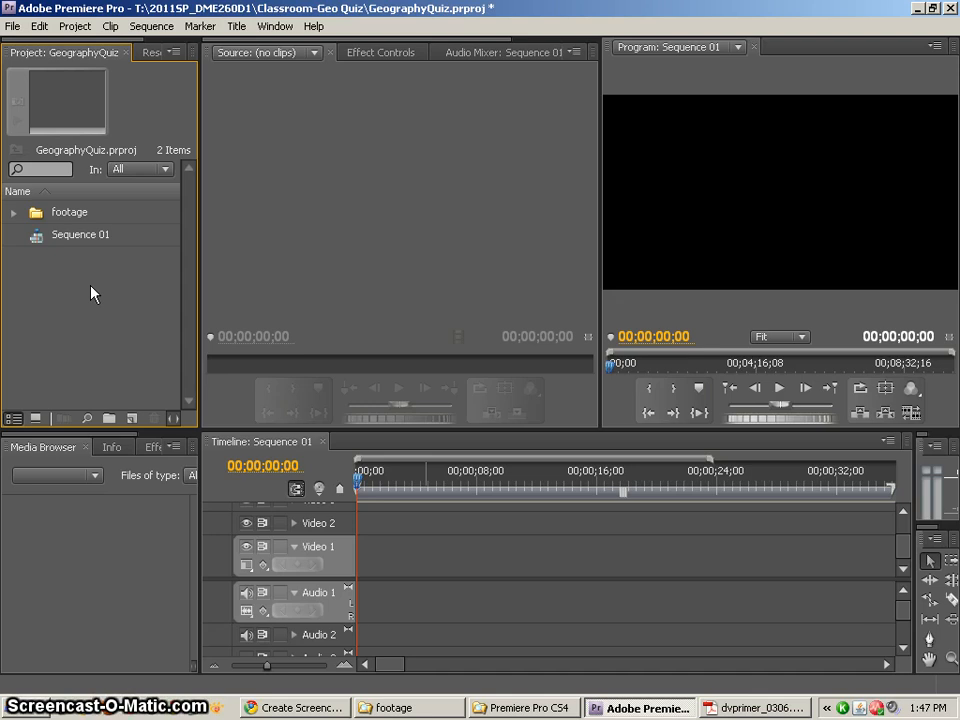
click(80, 234)
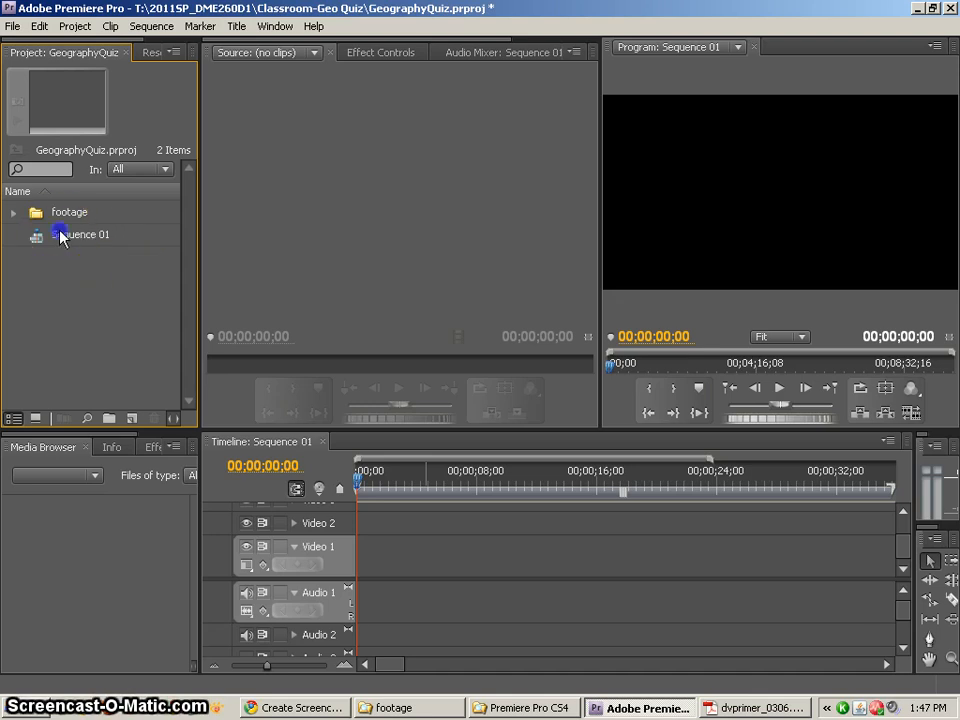
click(80, 234)
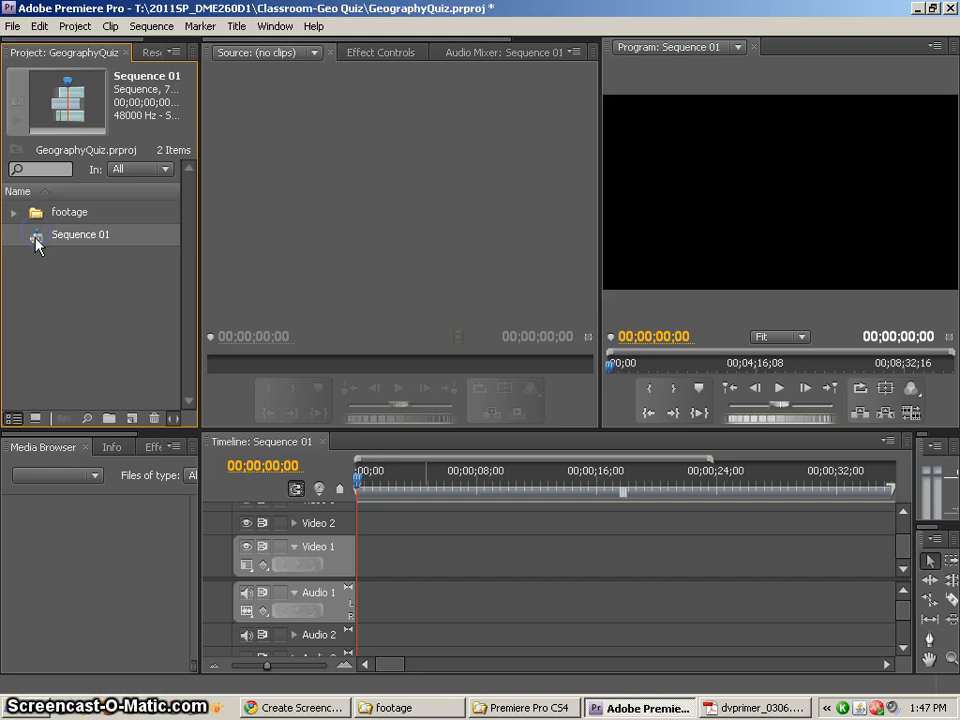
click(152, 26)
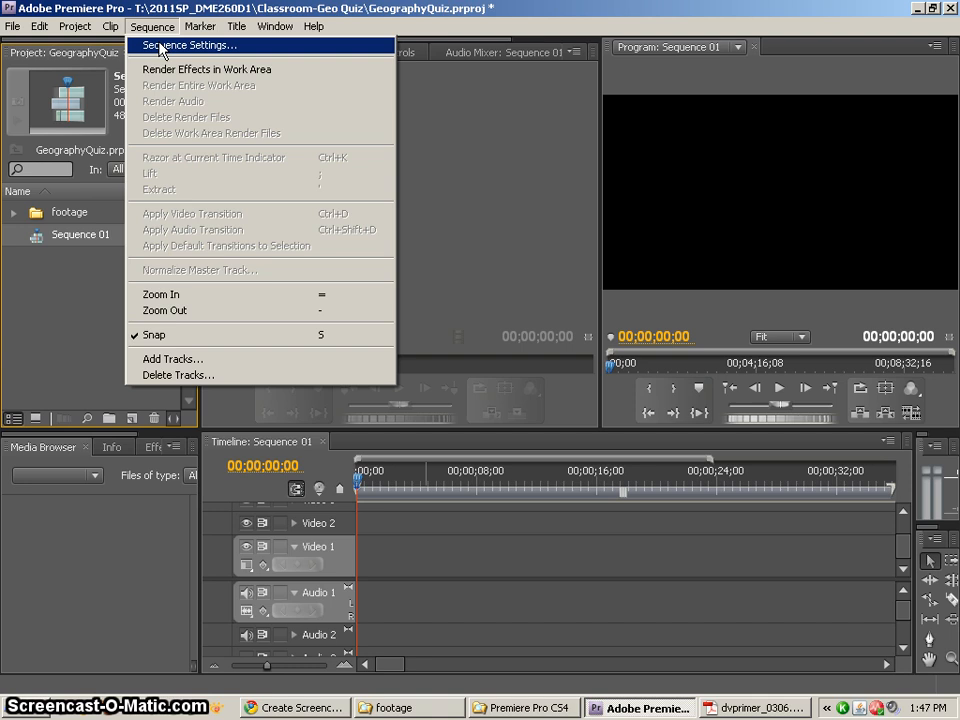
click(188, 44)
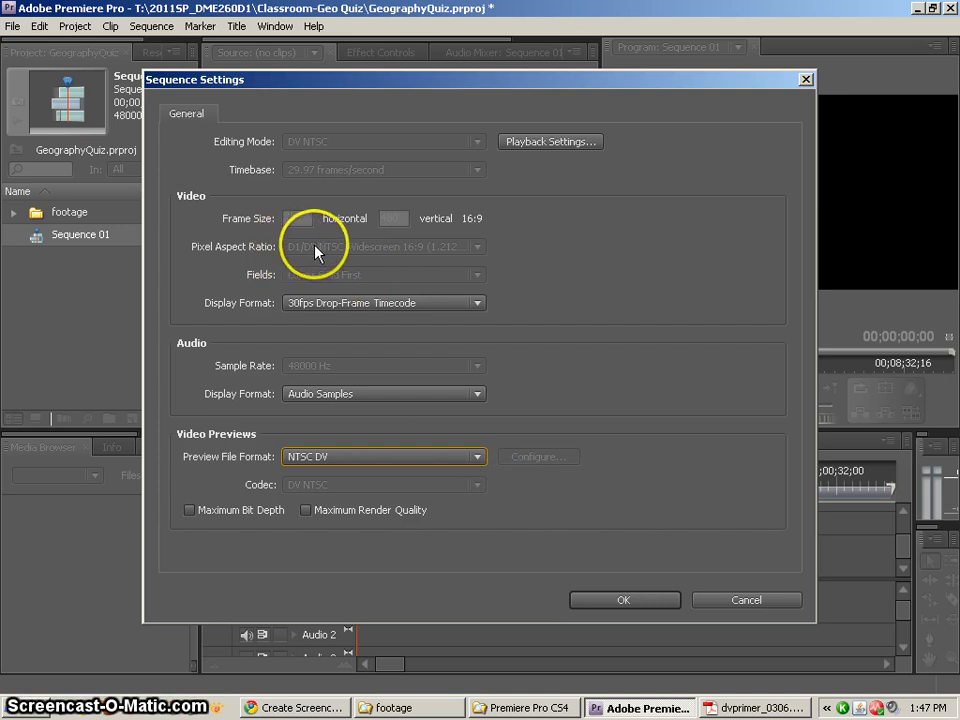
mouse_move(410, 258)
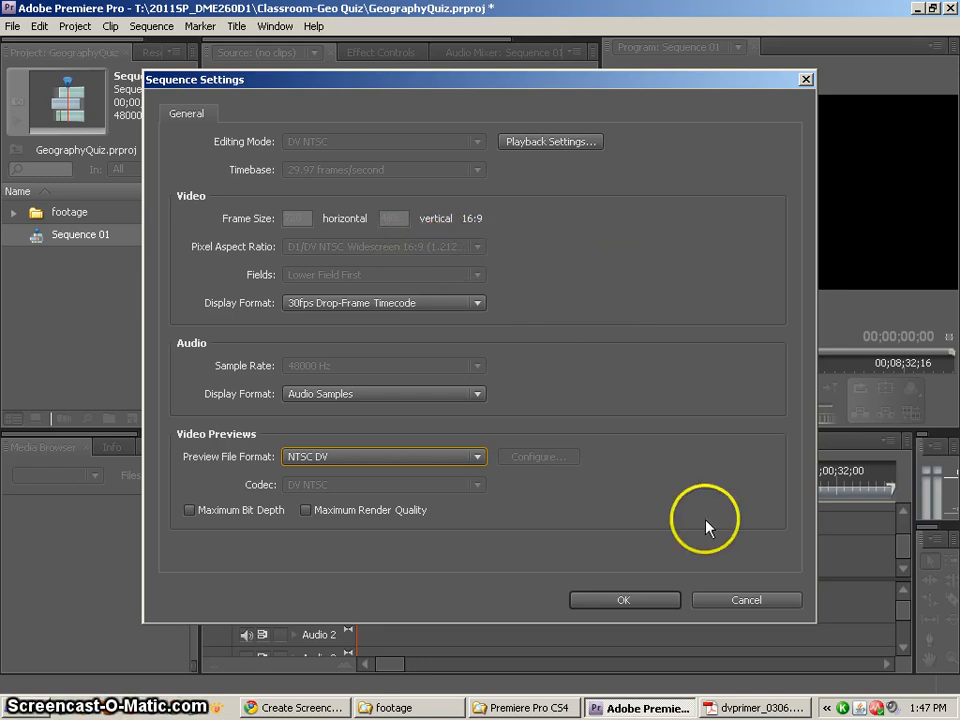
click(624, 600)
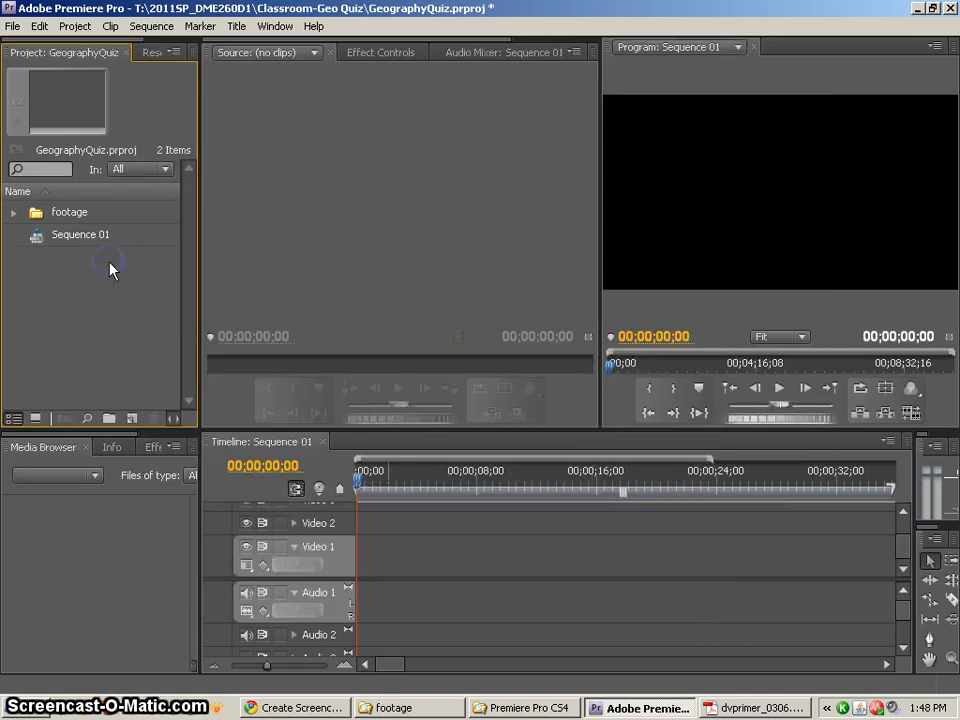
mouse_move(212, 42)
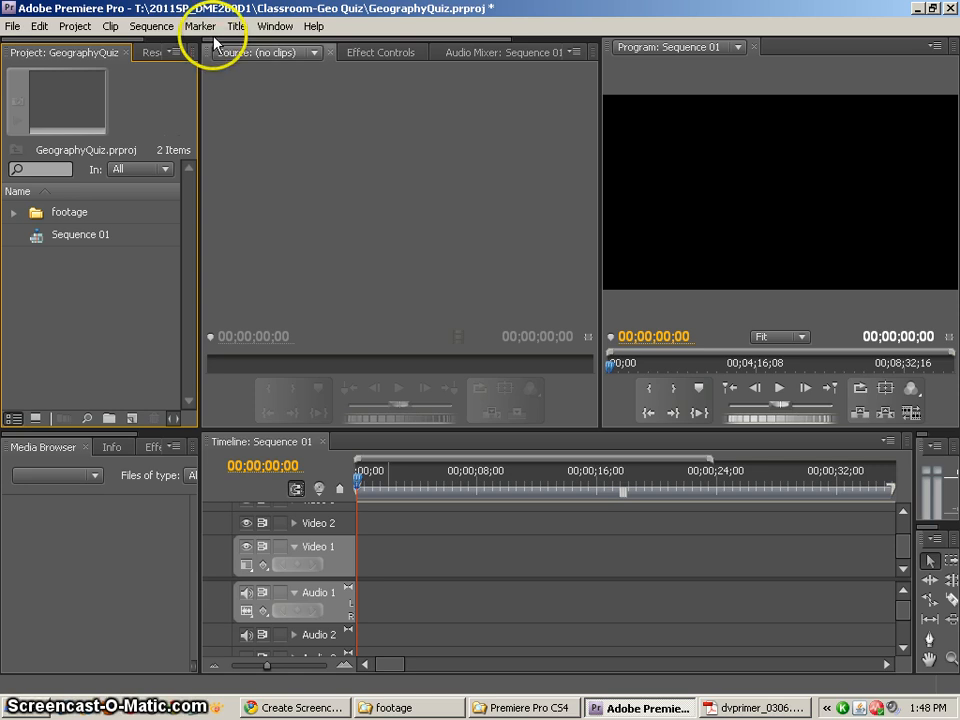
click(152, 26)
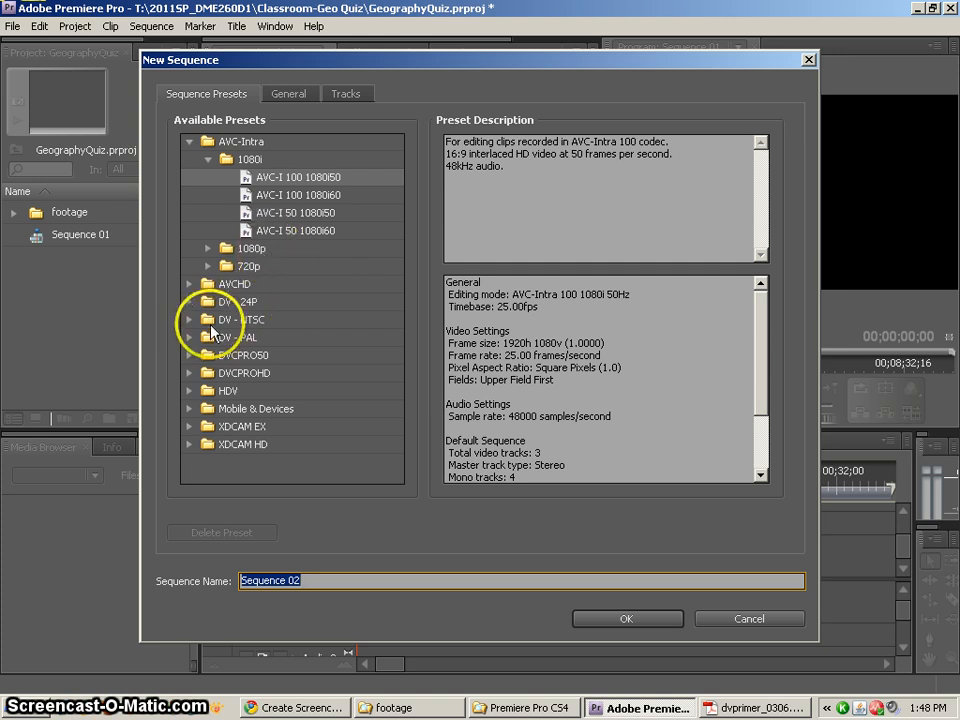
click(190, 320)
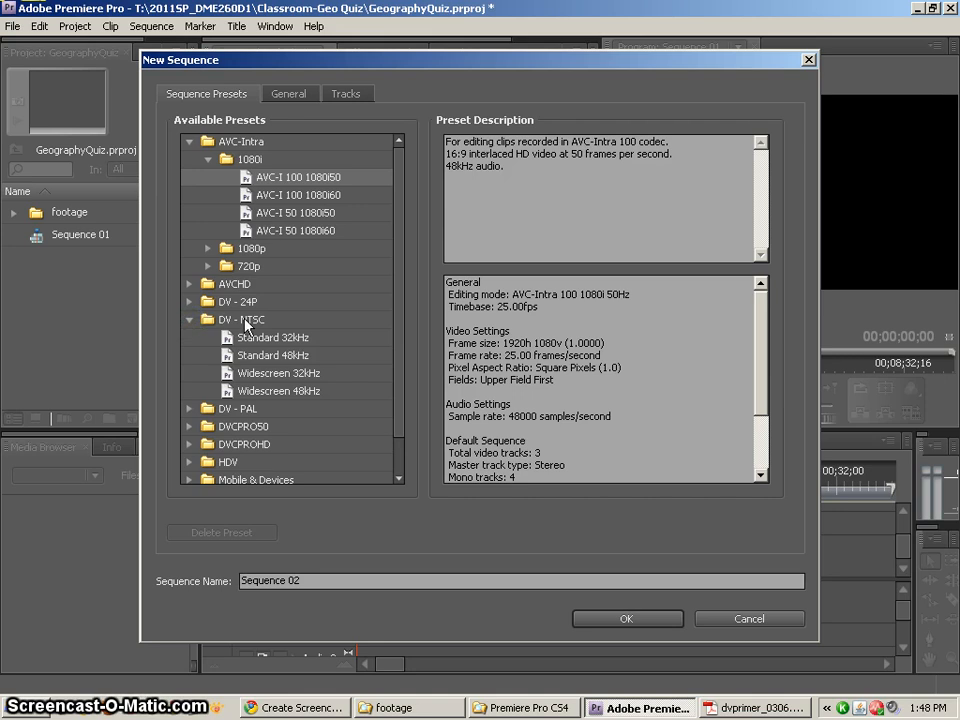
click(280, 390)
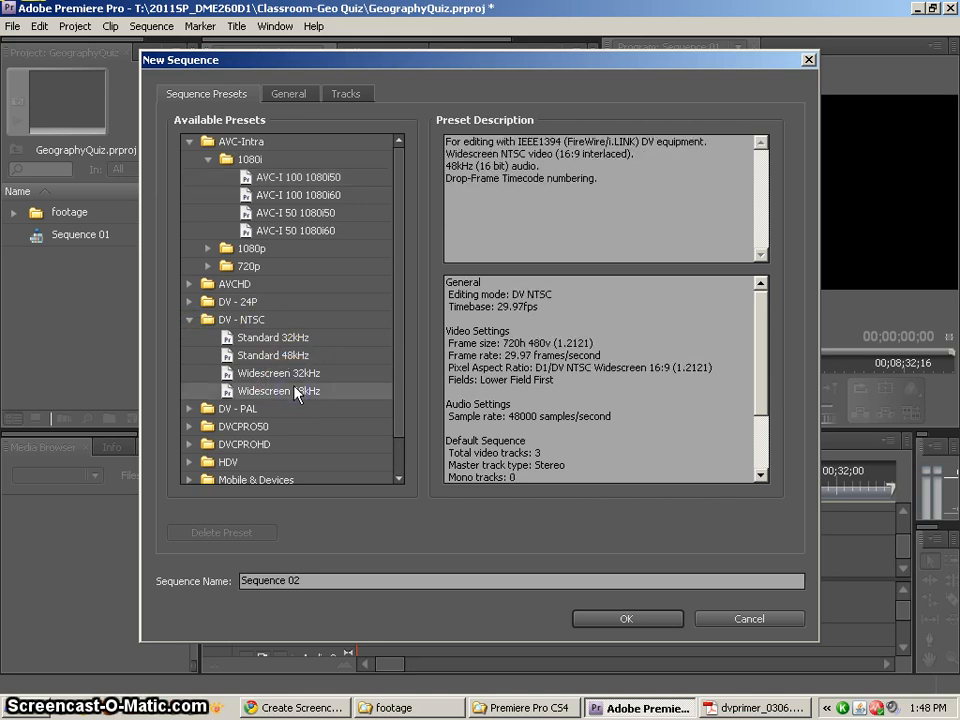
click(278, 390)
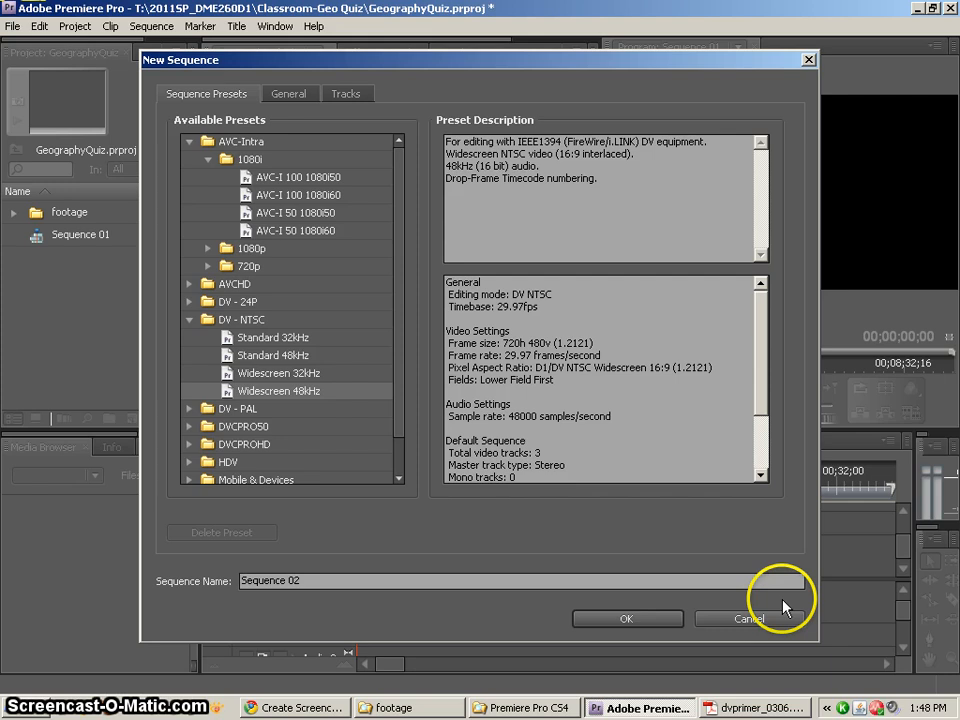
click(748, 618)
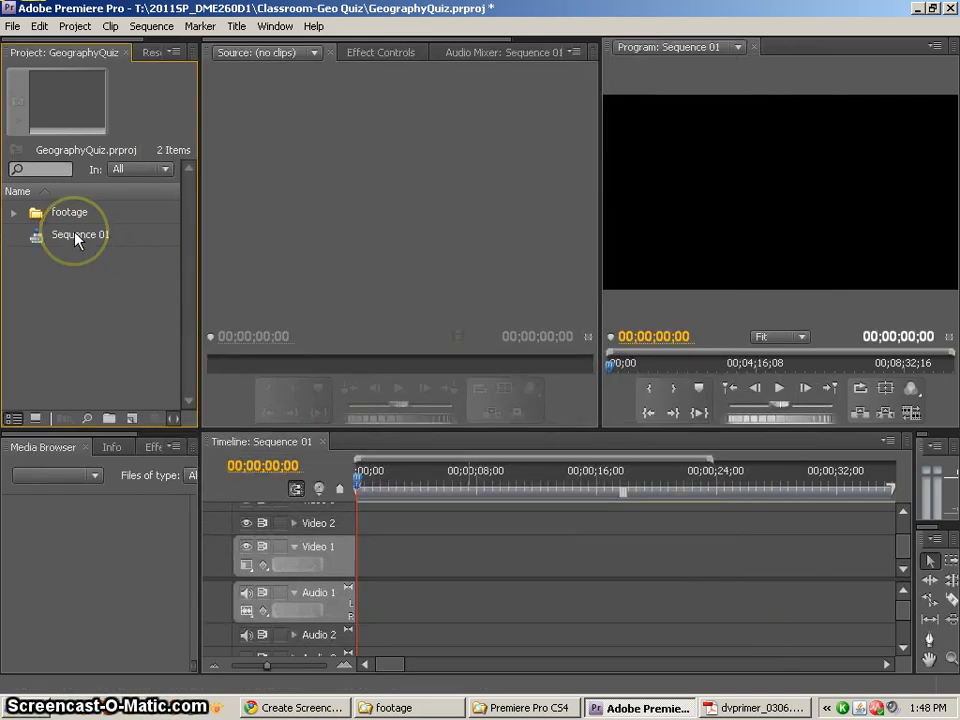
Select Sequence 01, park its playhead near 00;00;07;15 and expand the Footage bin's clip list
click(80, 234)
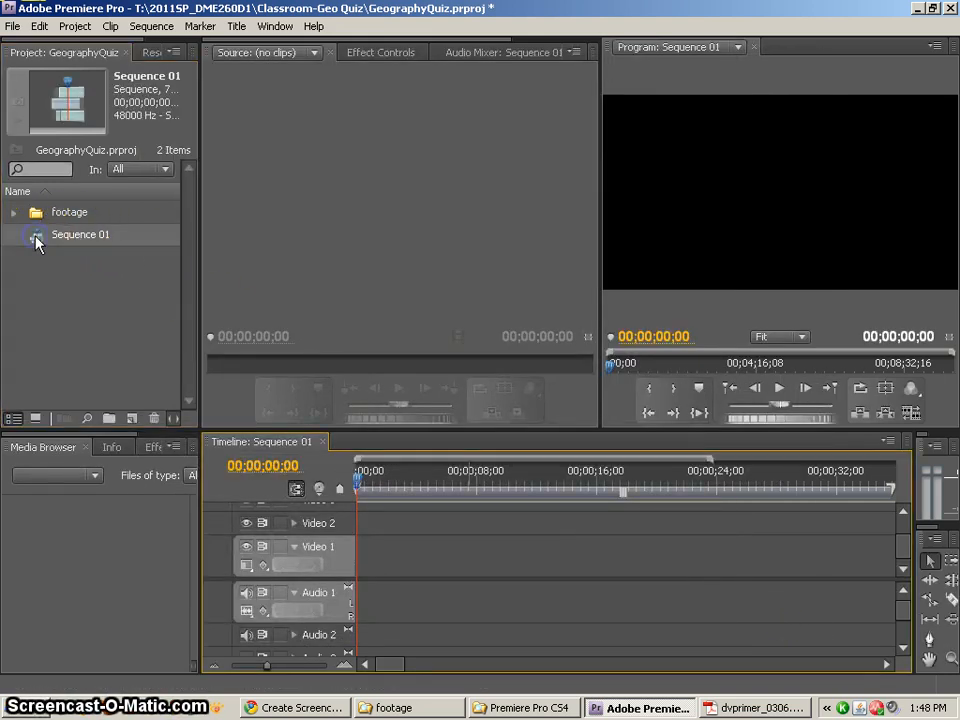
mouse_move(416, 488)
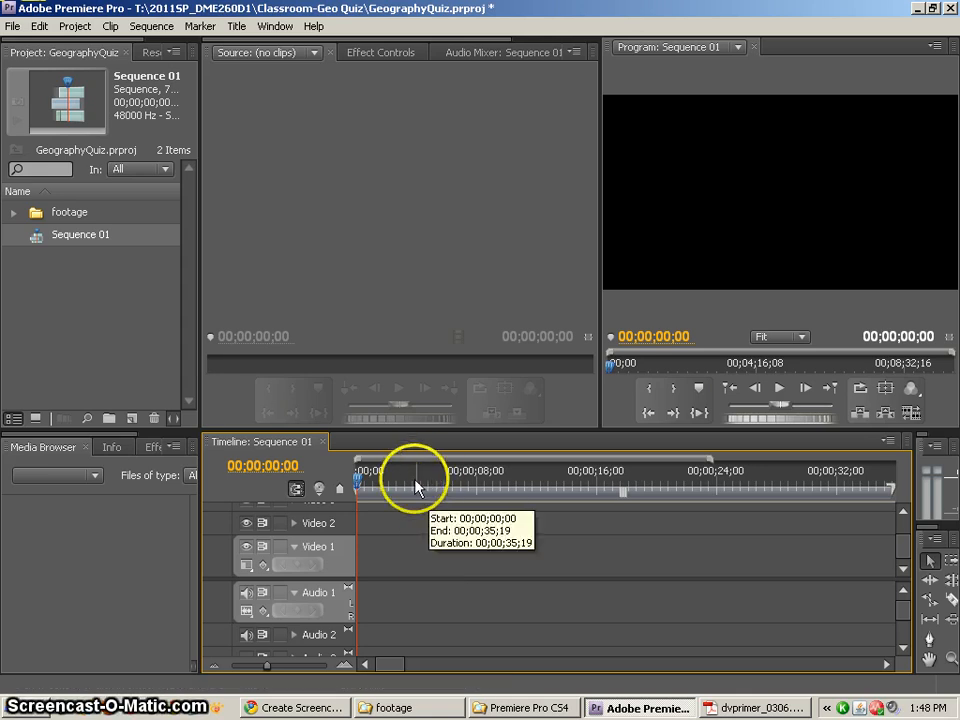
click(500, 486)
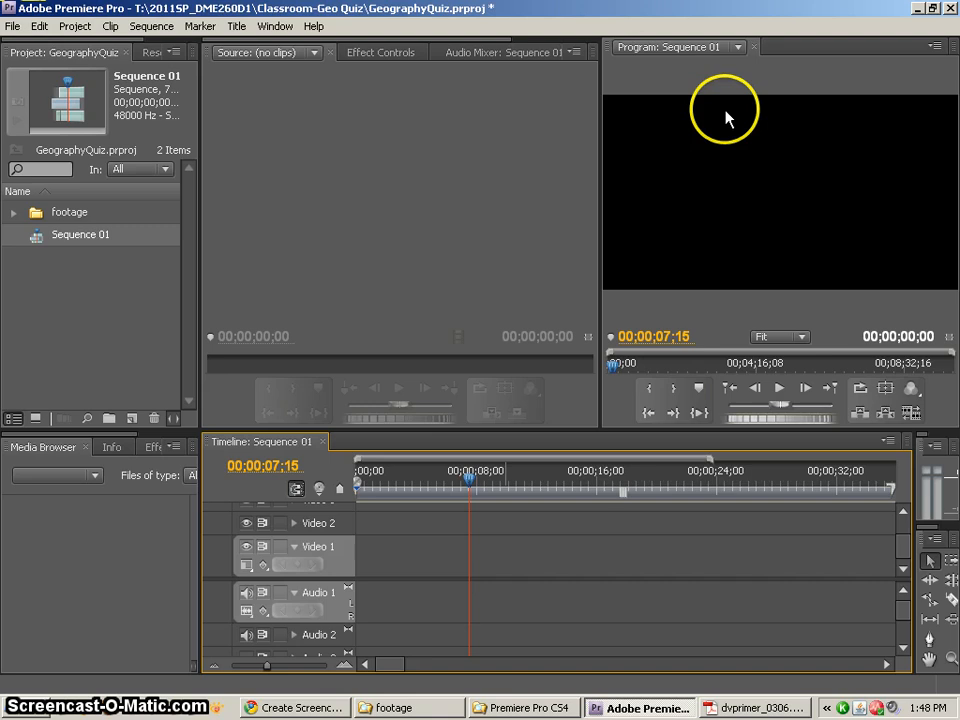
mouse_move(828, 280)
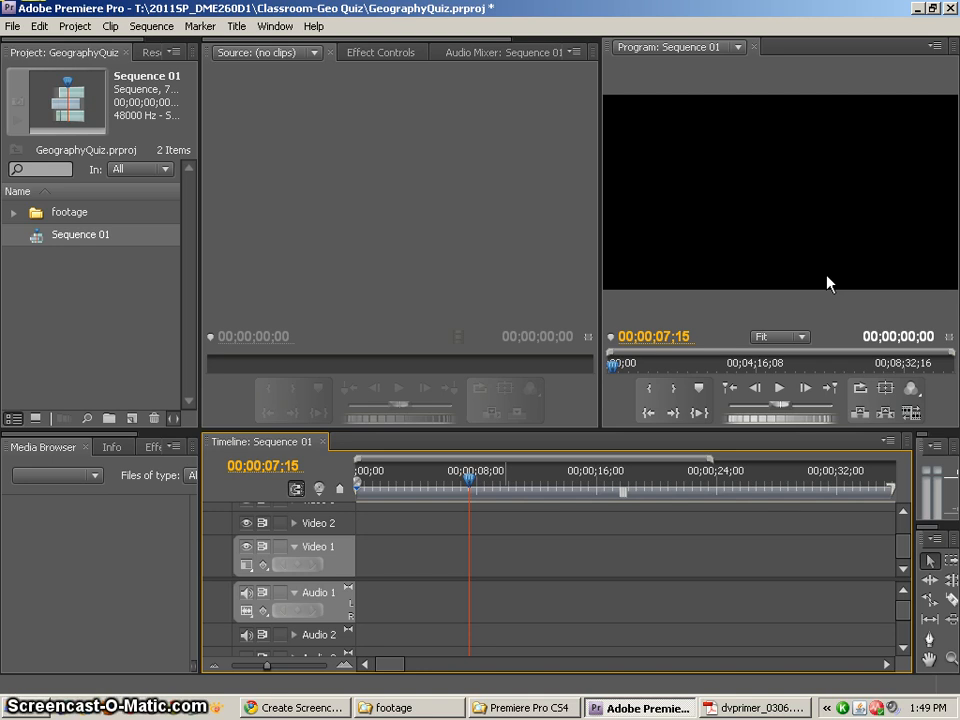
click(14, 212)
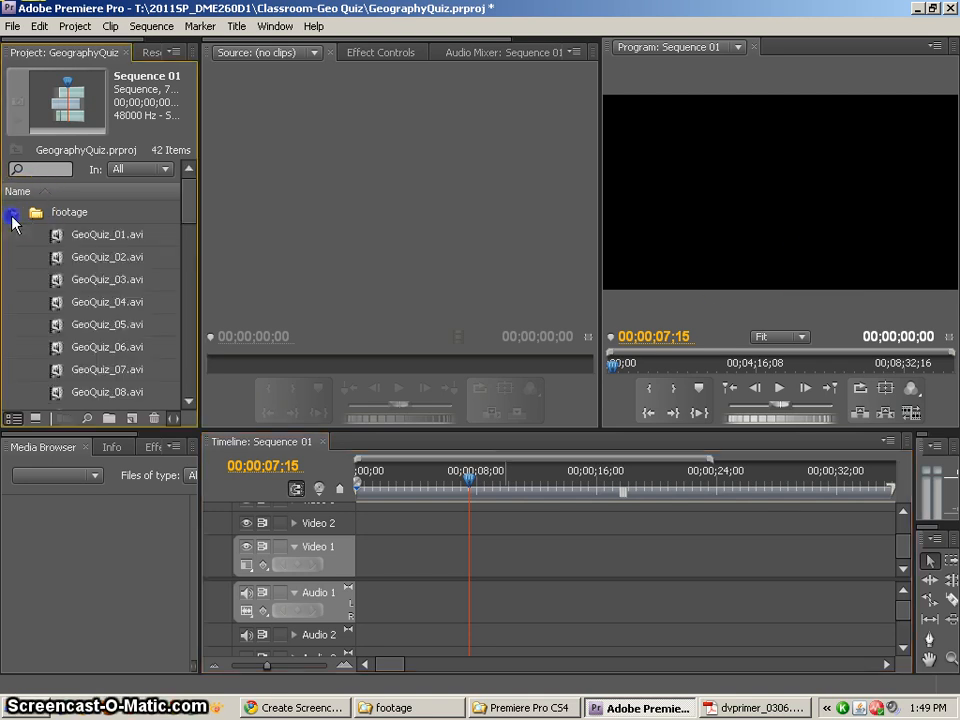
Load GeoQuiz_01.avi into the Source Monitor and preview it
click(108, 234)
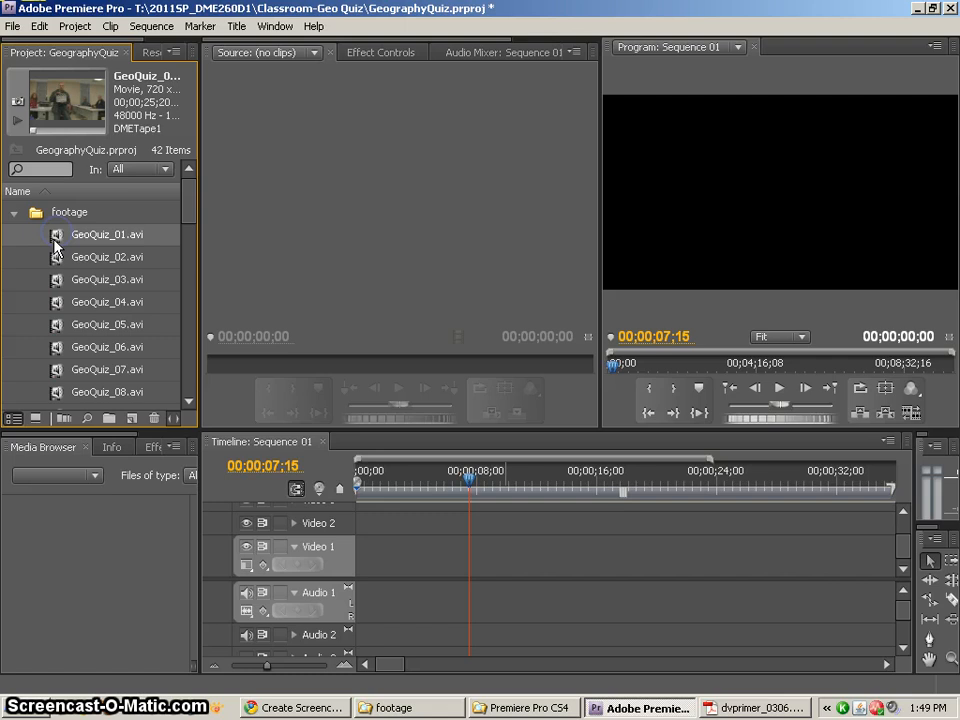
double_click(108, 234)
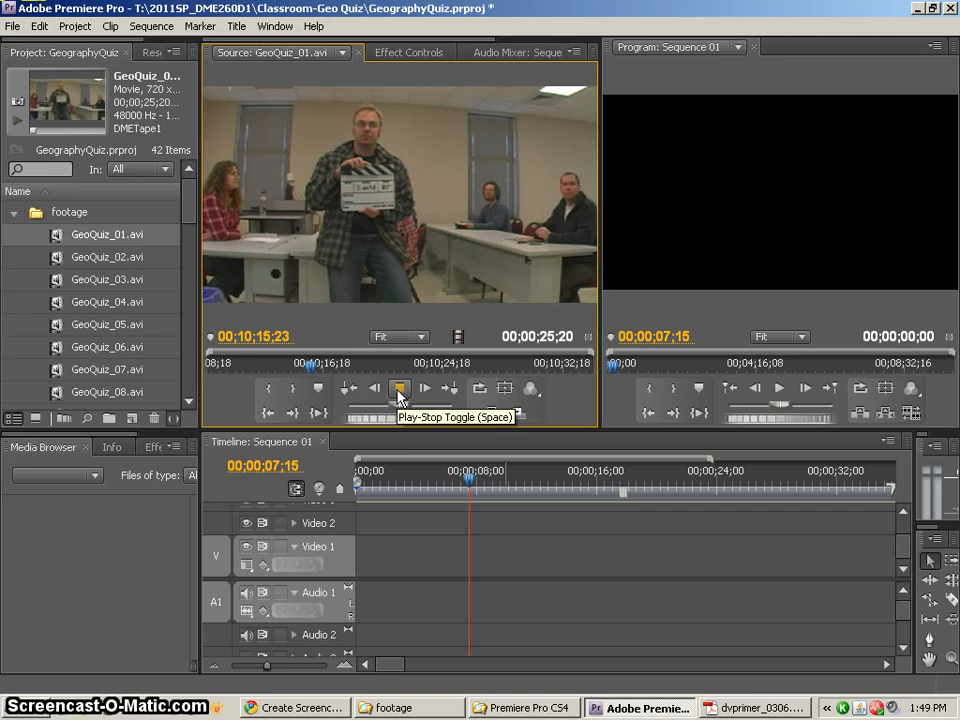
click(400, 388)
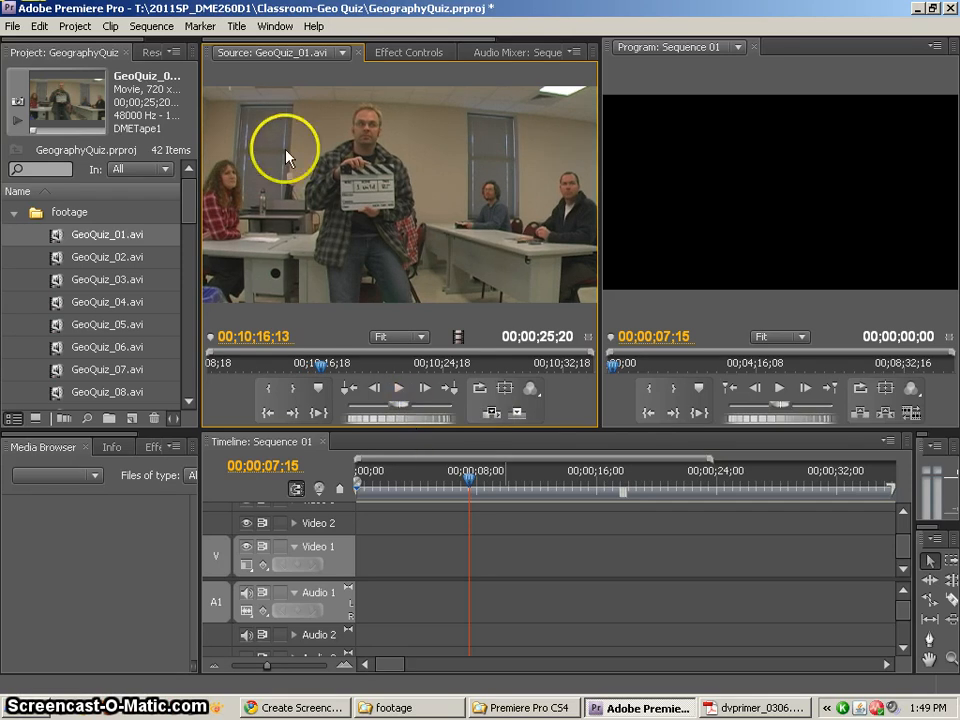
mouse_move(404, 230)
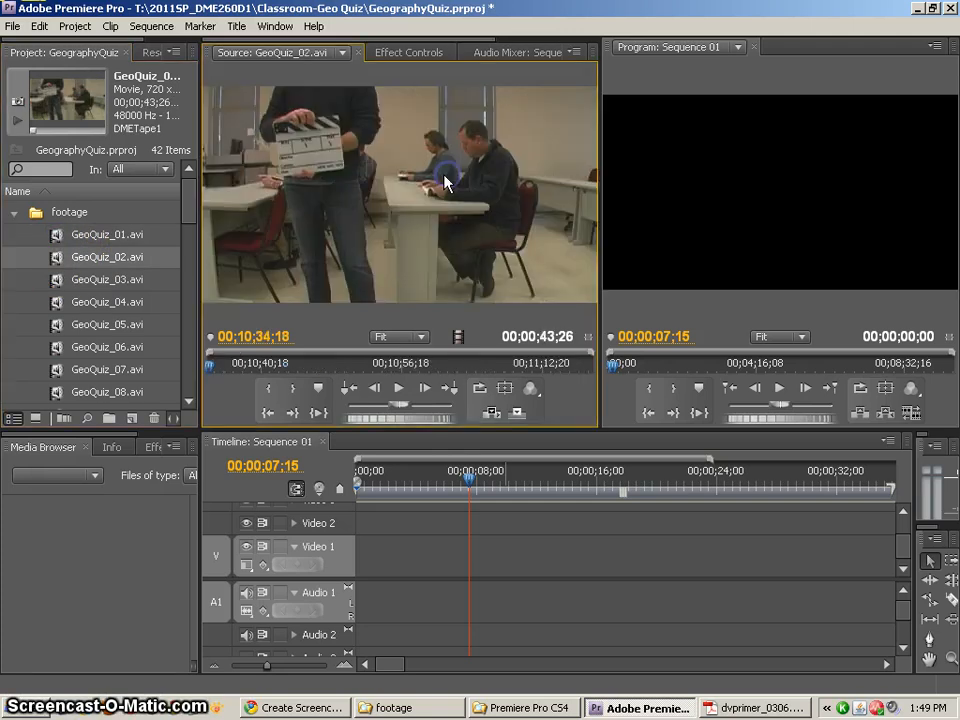
Preview GeoQuiz_02.avi, then scrub it back to the clapboard shot near 00;10;42
click(400, 364)
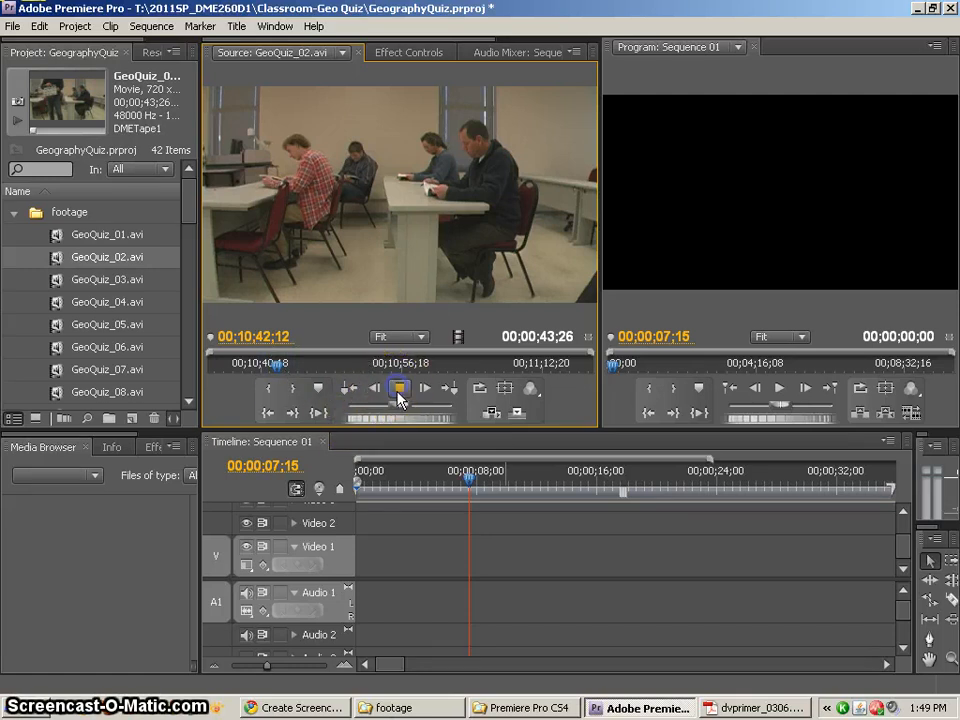
click(398, 388)
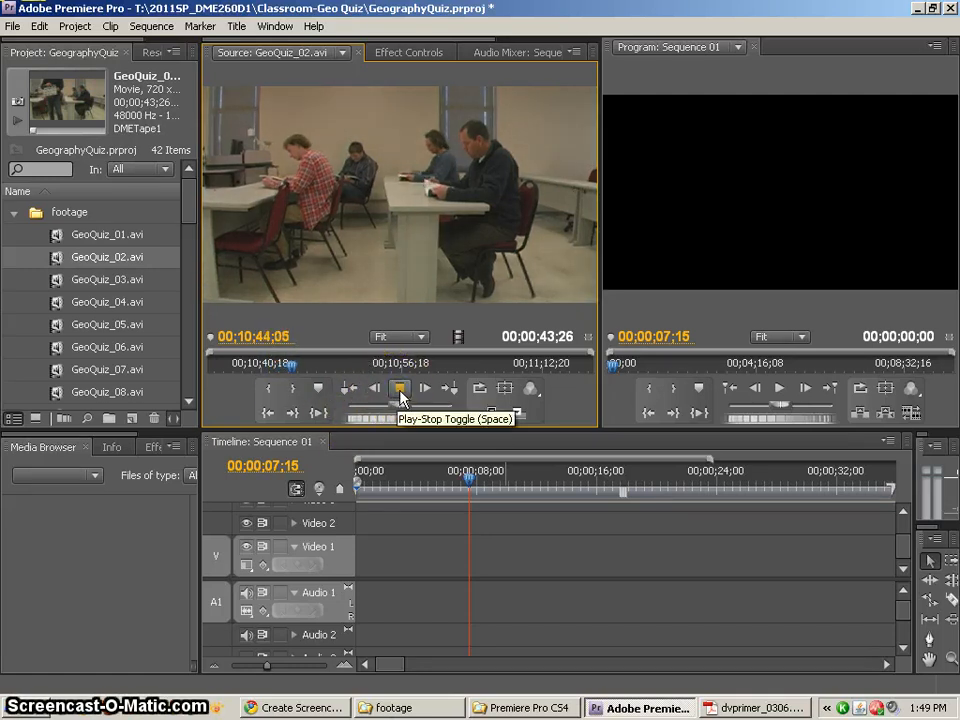
click(400, 388)
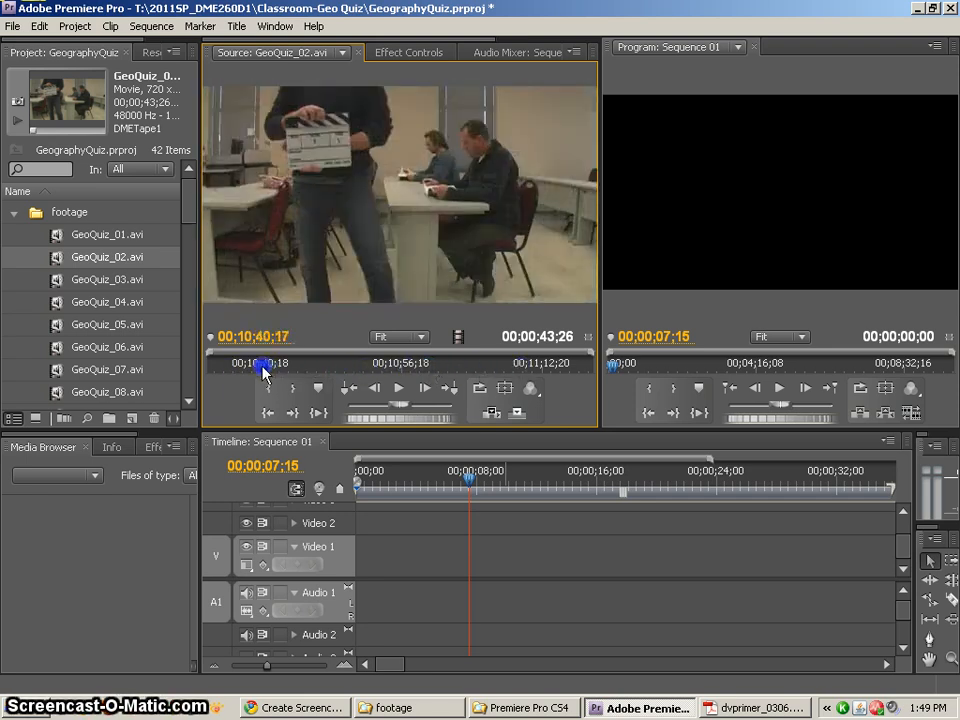
drag(264, 368, 316, 368)
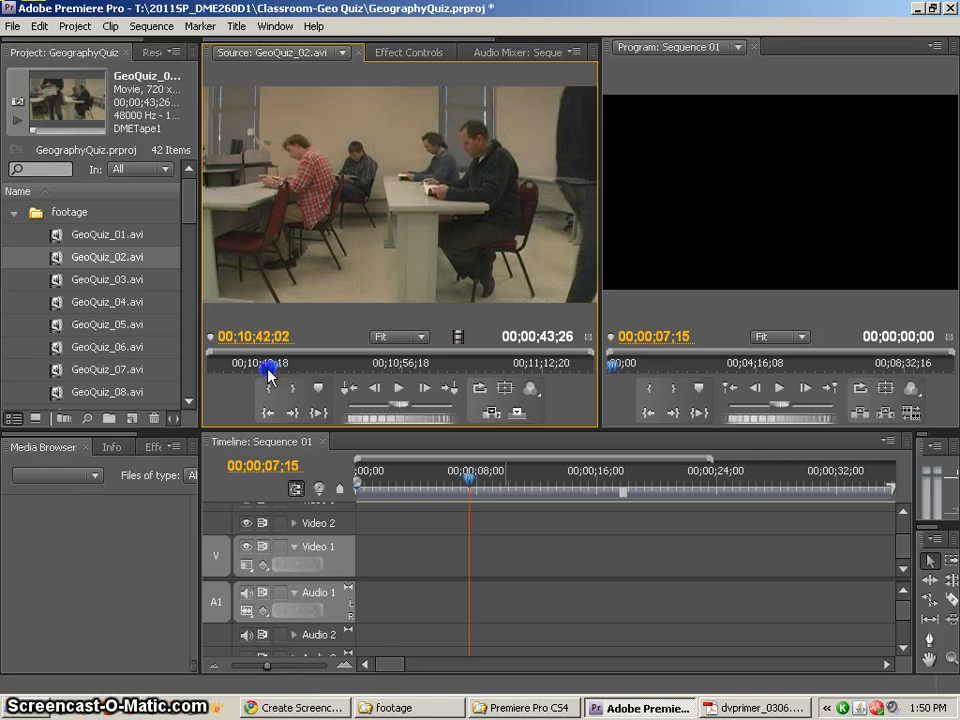
Mark GeoQuiz_02's In point and scrub ahead to the paper-handoff frame near 00;11;03 where it should end
drag(270, 368, 350, 368)
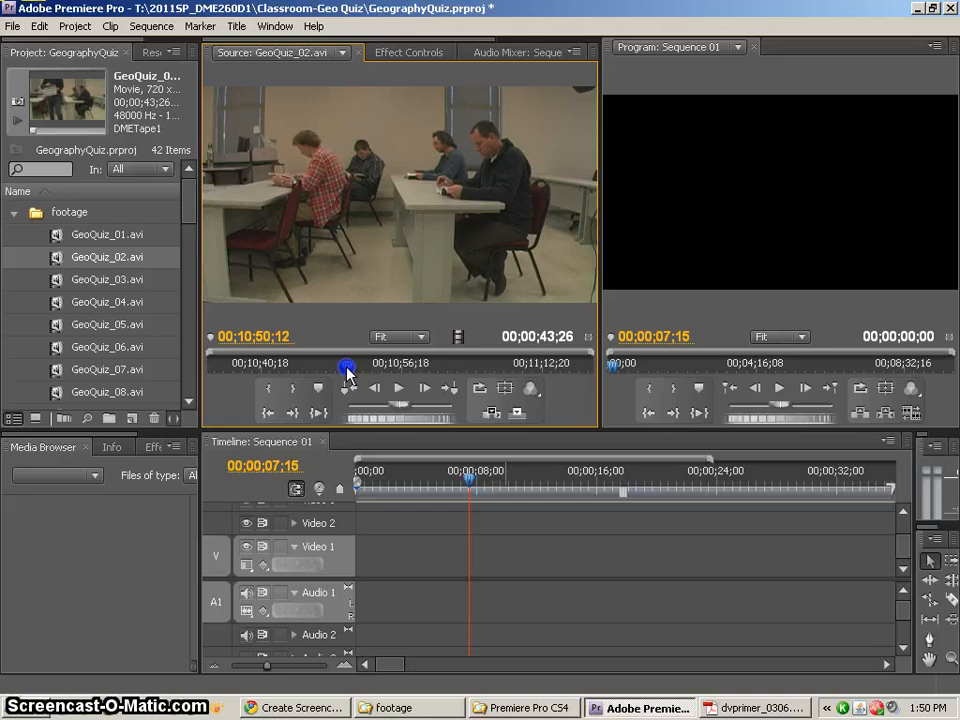
drag(346, 368, 350, 368)
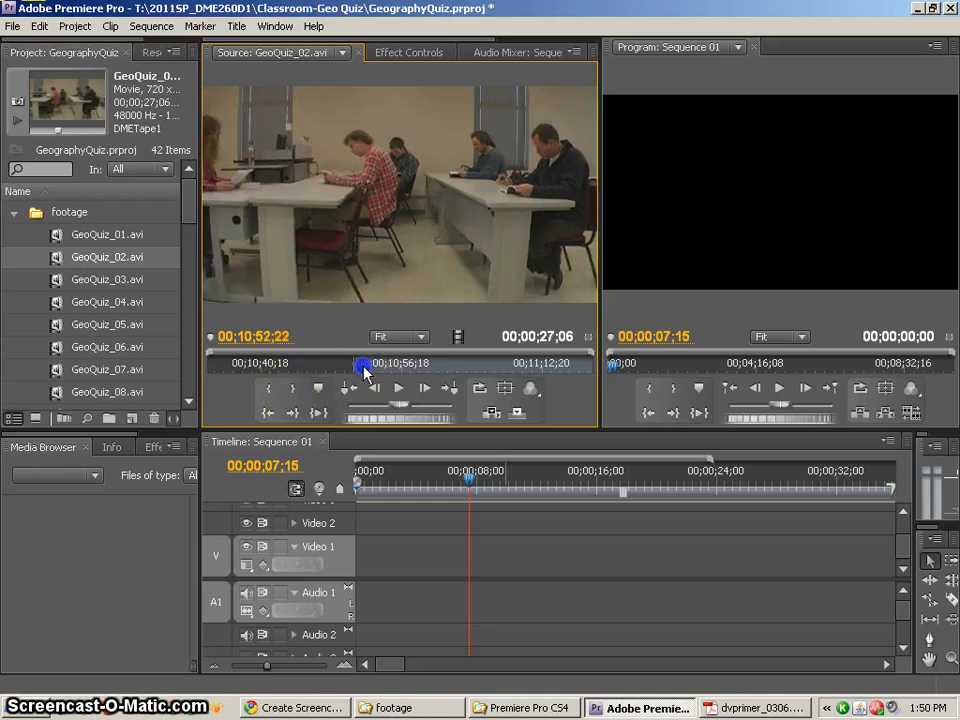
drag(364, 366, 486, 366)
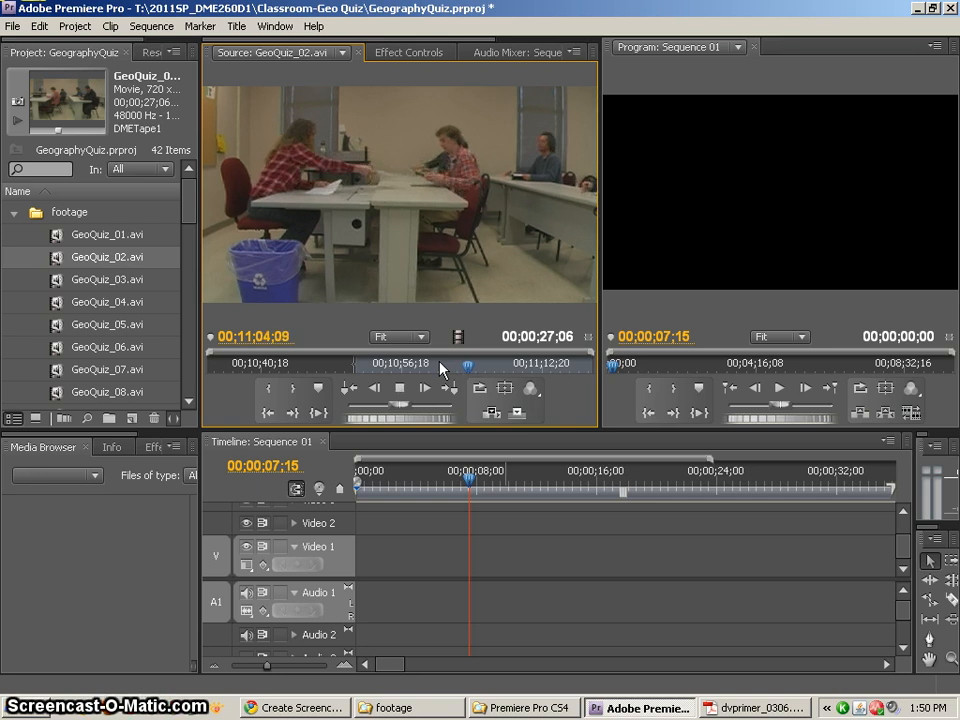
drag(468, 364, 476, 364)
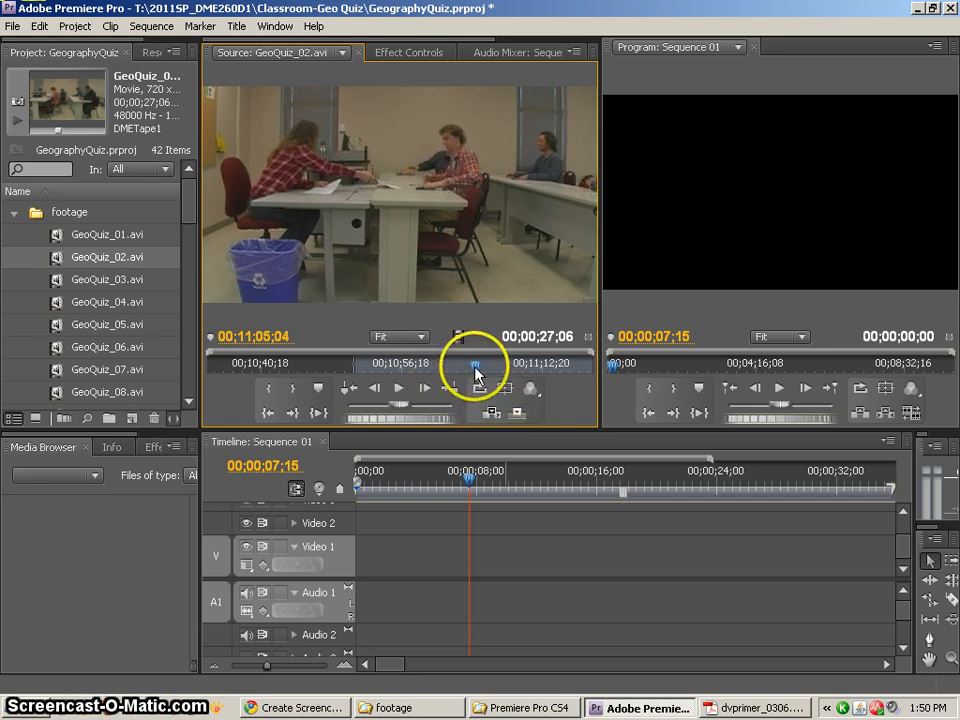
drag(478, 364, 464, 364)
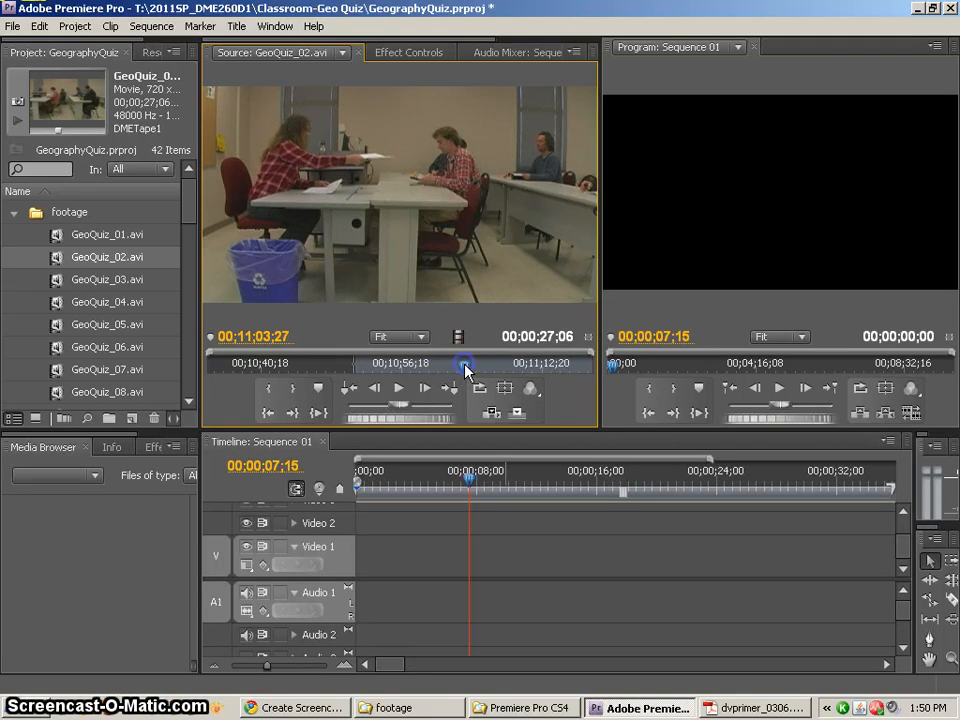
mouse_move(644, 482)
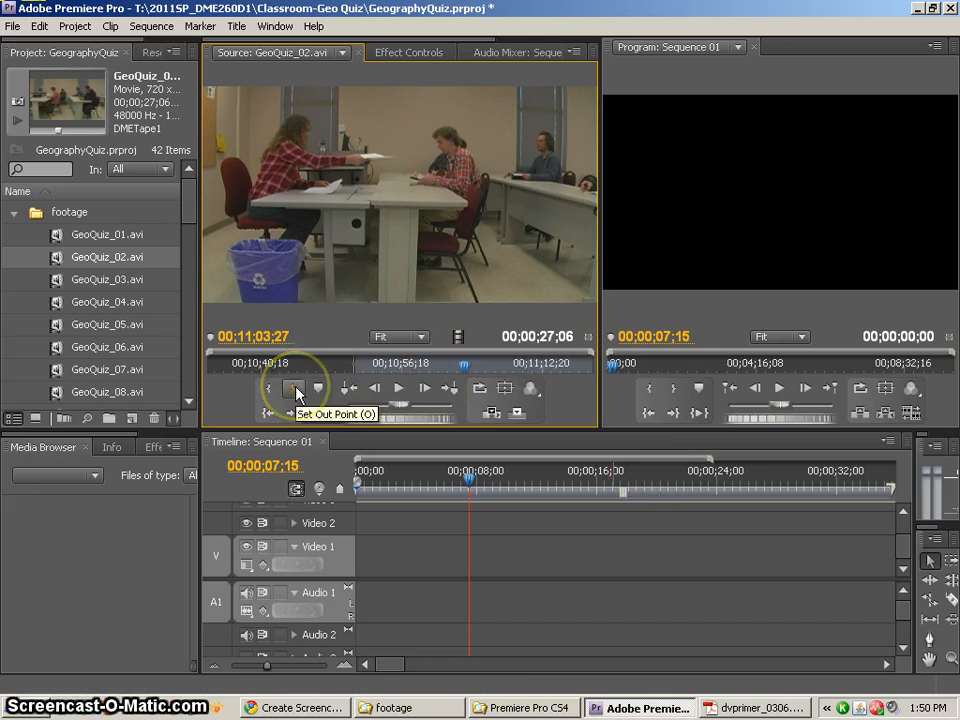
Set GeoQuiz_02's Out point for a 12;18 marked portion and play it In to Out
click(296, 388)
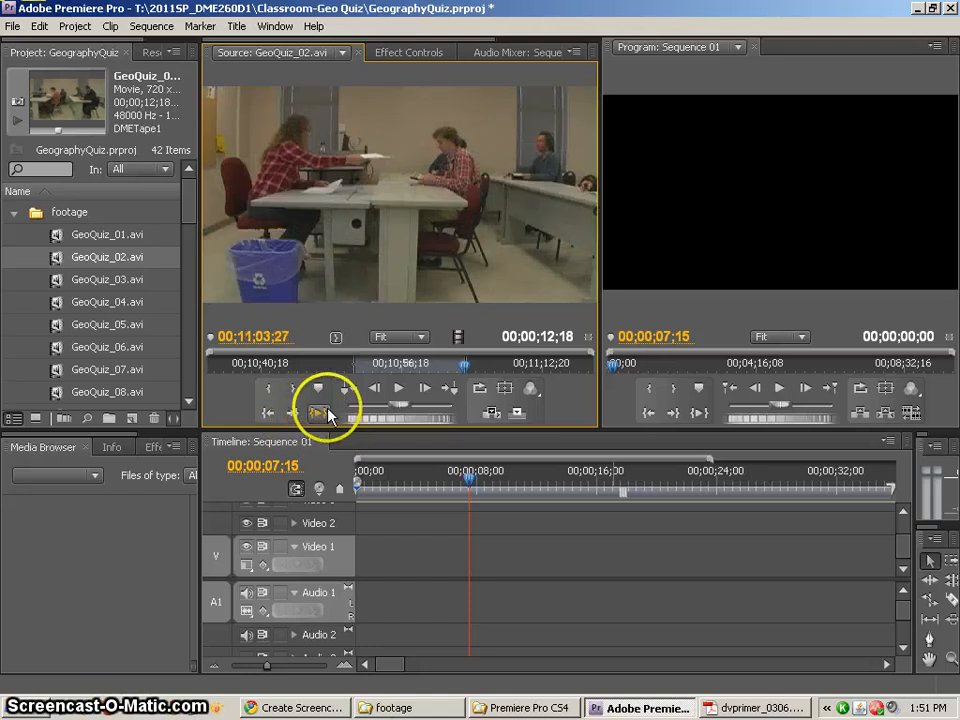
mouse_move(318, 412)
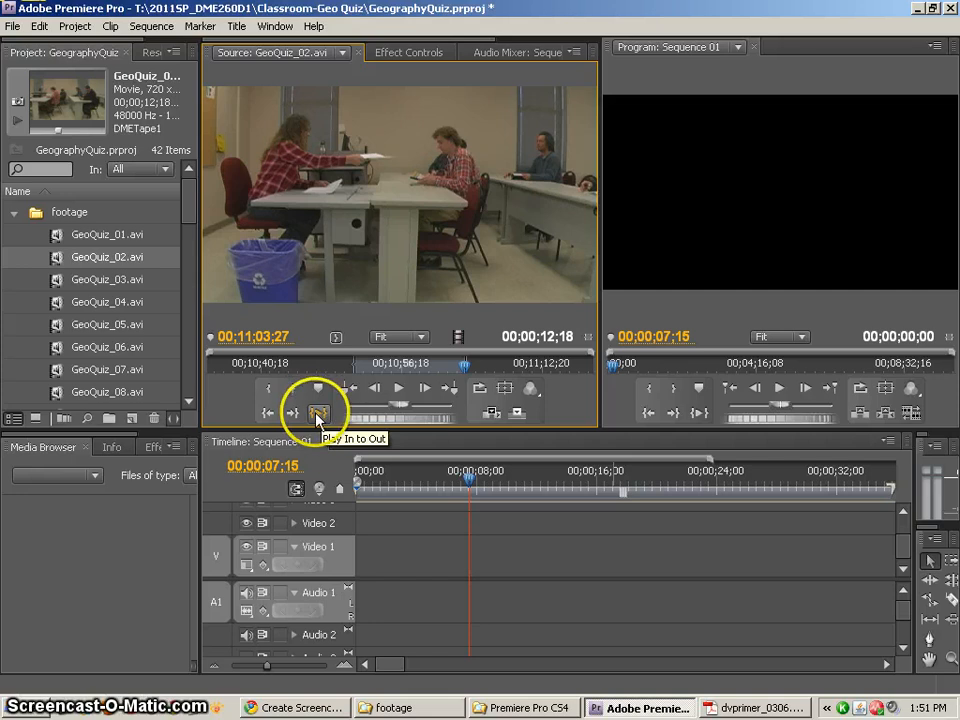
click(318, 412)
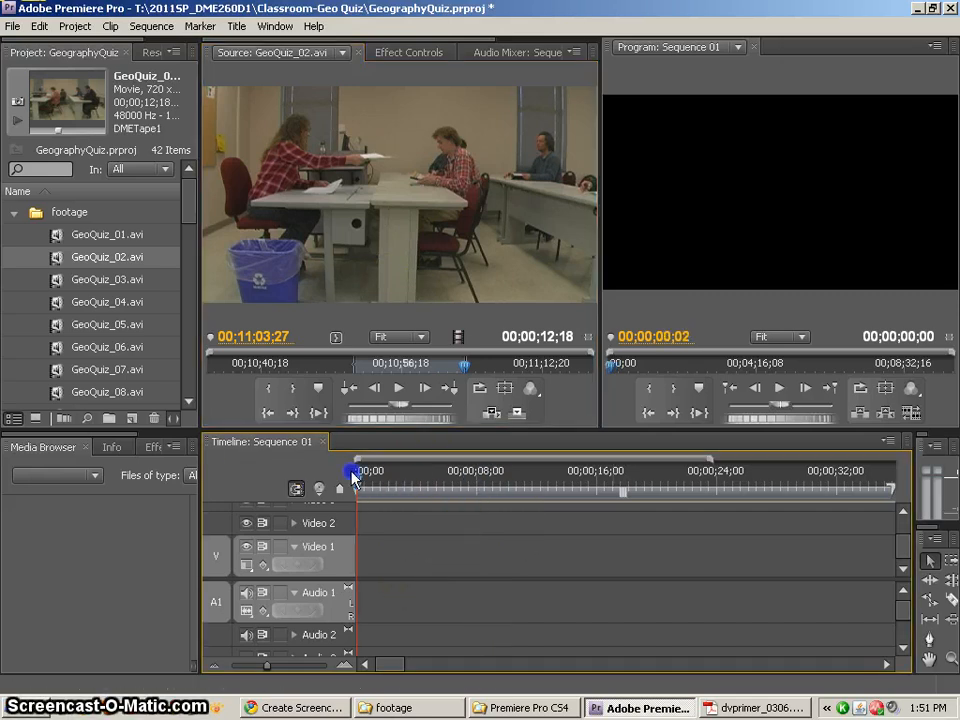
Insert the marked 12;18 GeoQuiz_02 portion at 00;00;00;00 in Sequence 01
click(508, 472)
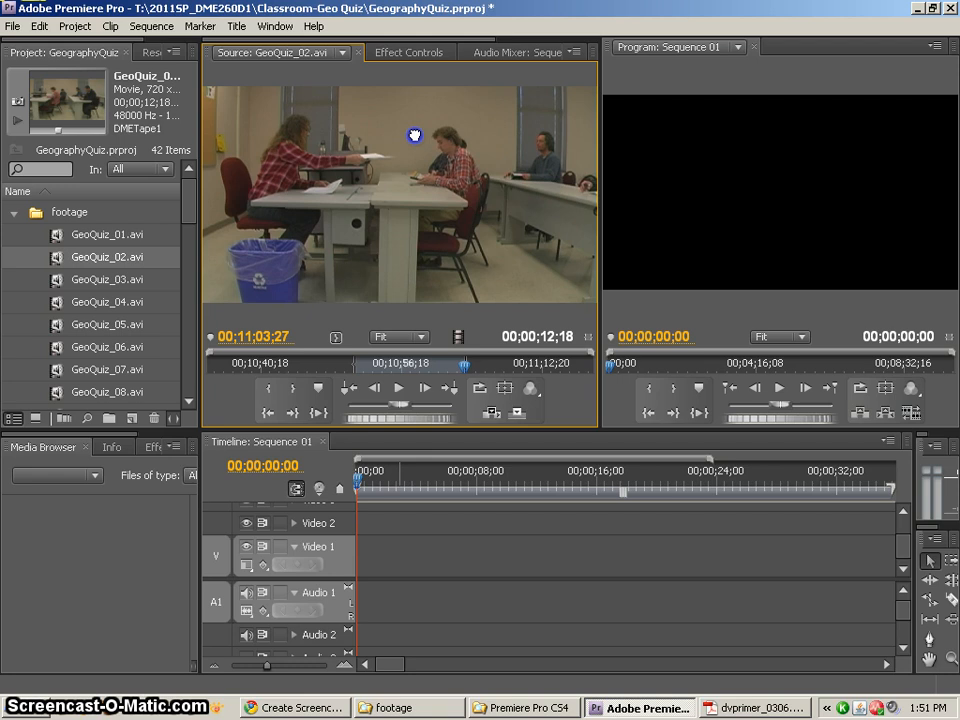
mouse_move(458, 334)
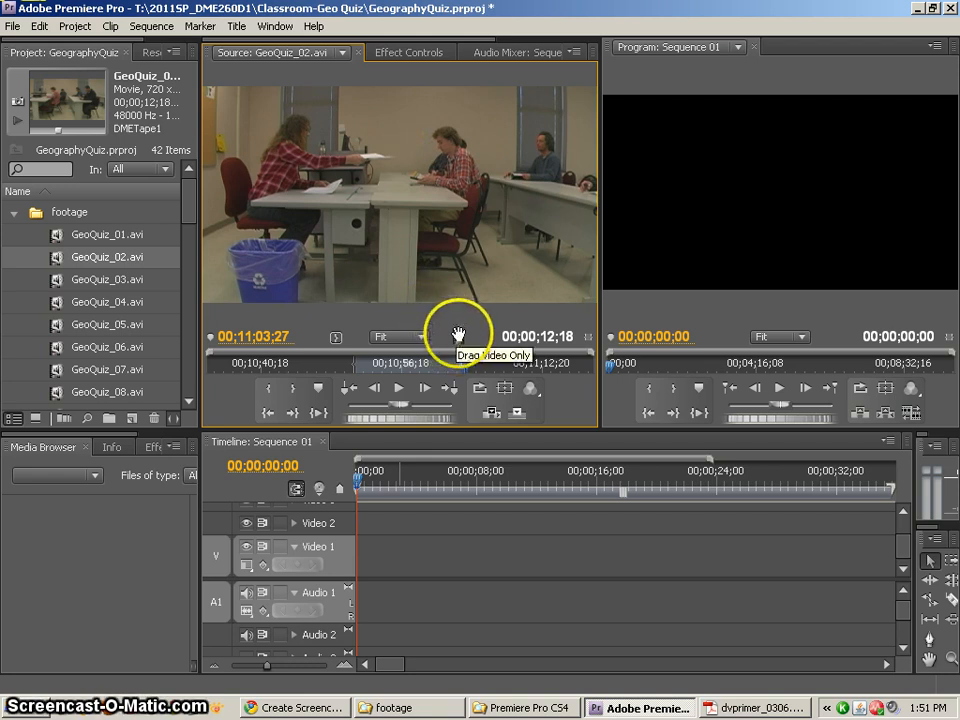
mouse_move(516, 412)
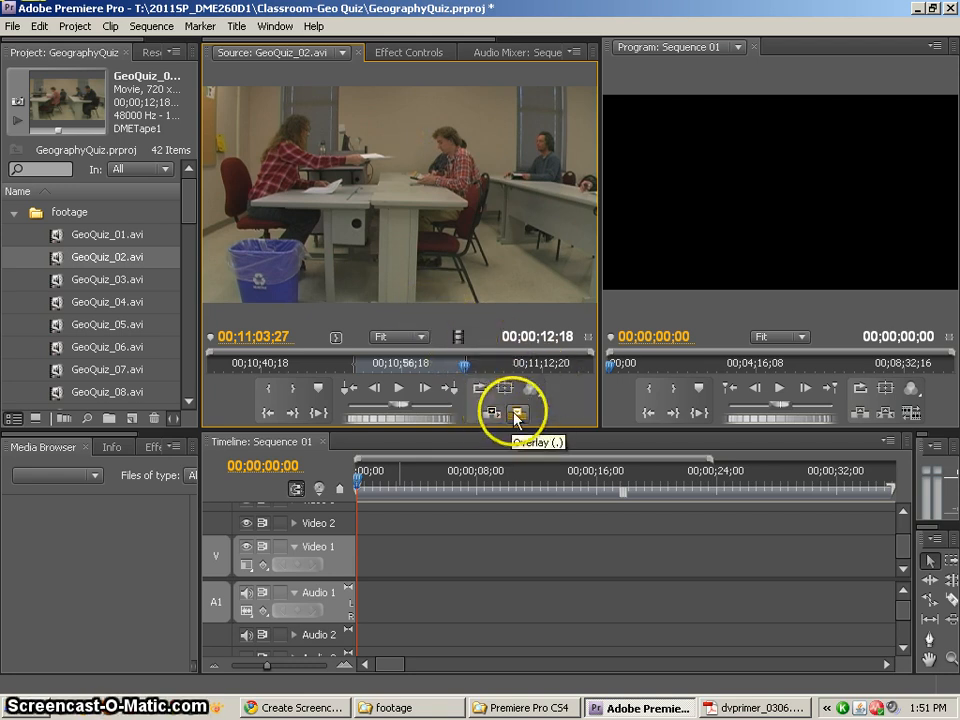
mouse_move(516, 412)
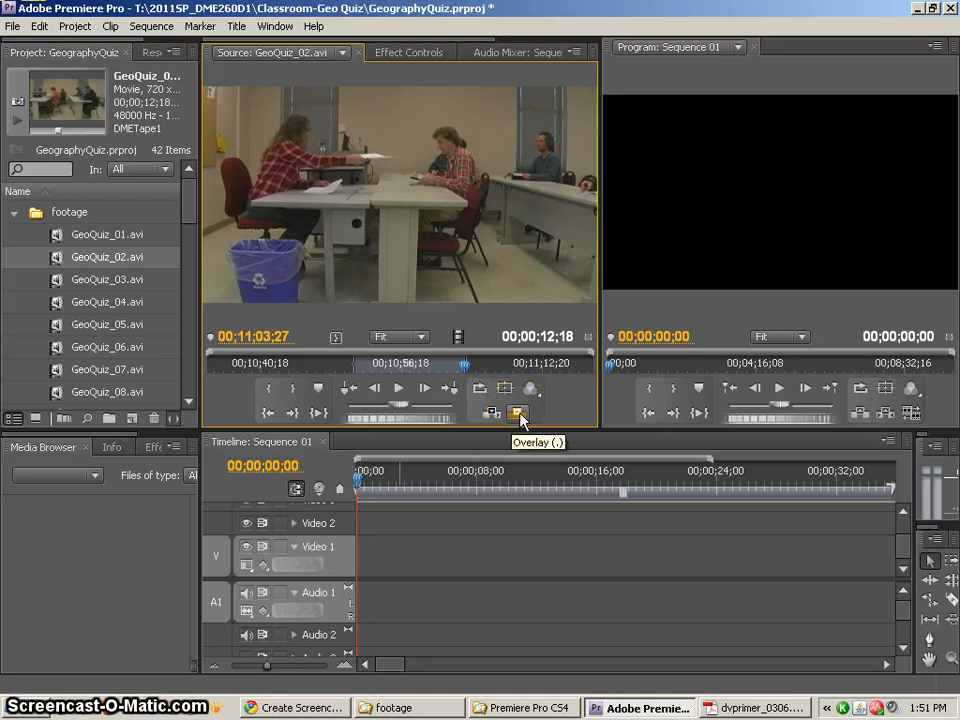
mouse_move(490, 412)
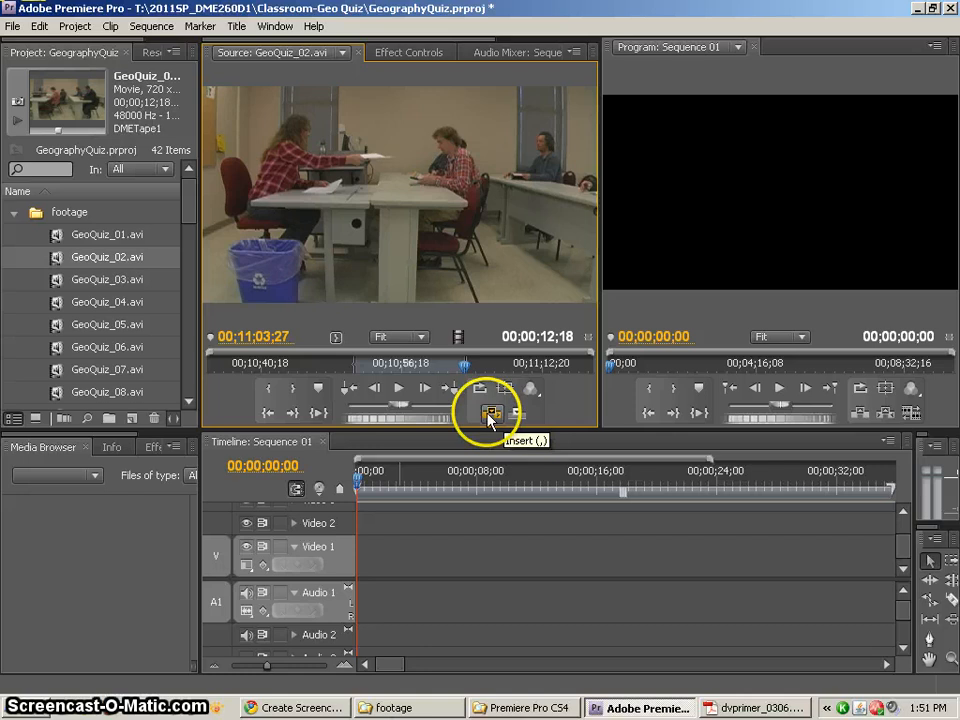
click(492, 412)
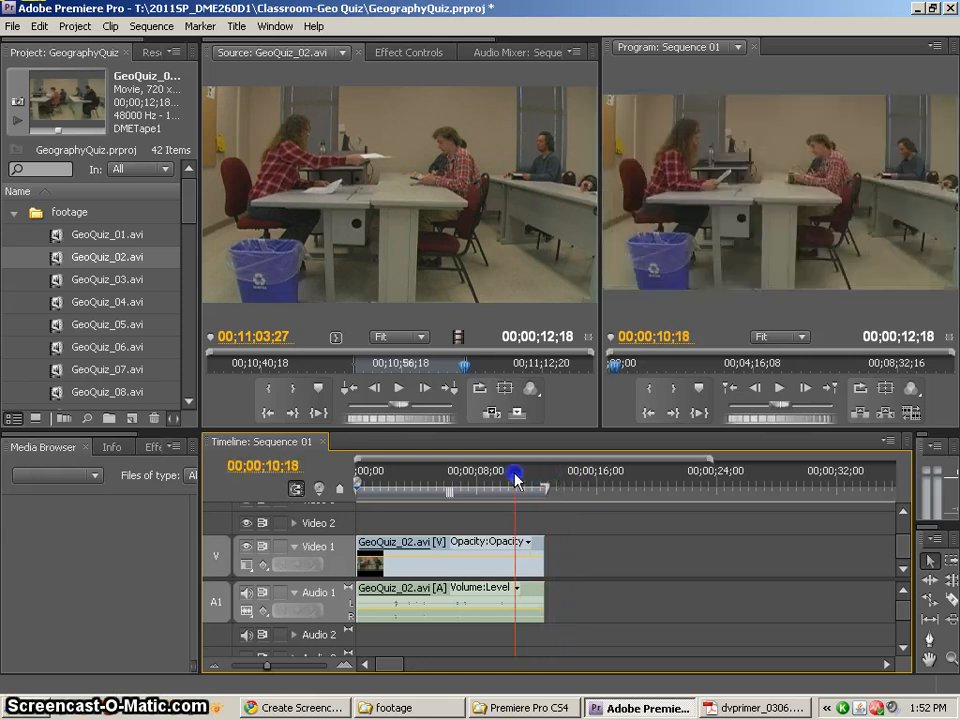
Scrub through the inserted GeoQuiz_02 clip and park the playhead at its 12;18 end
drag(512, 476, 538, 476)
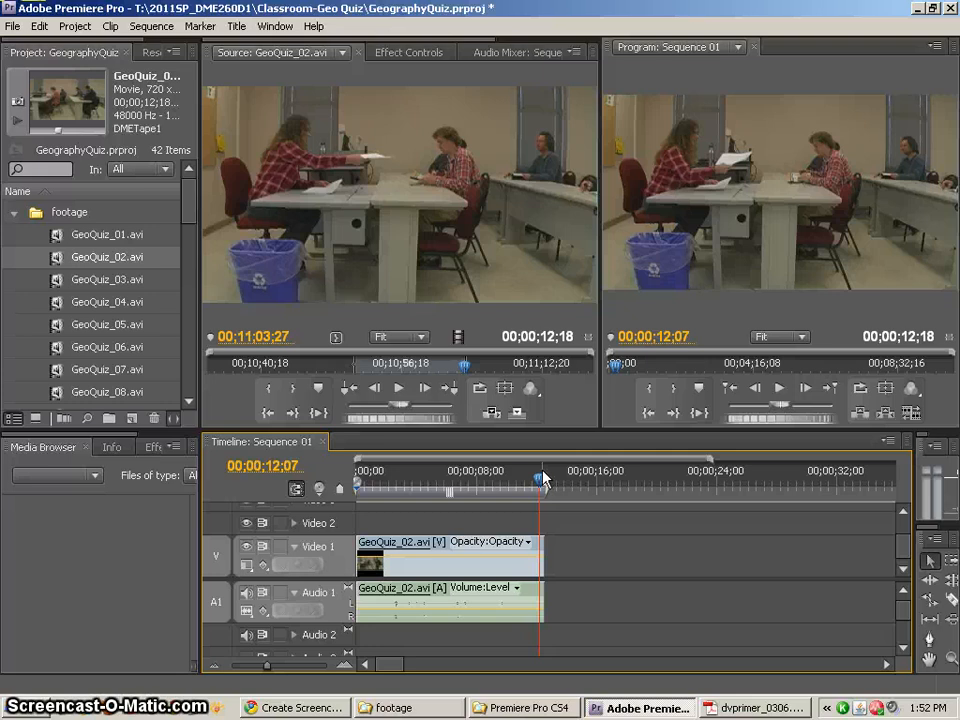
drag(540, 478, 510, 478)
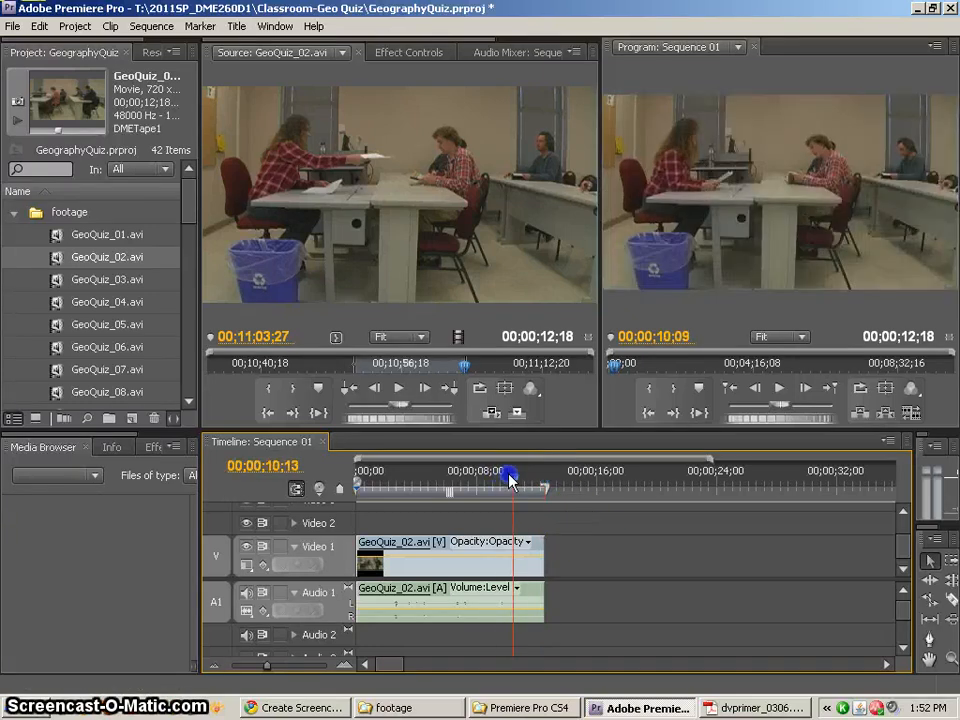
drag(510, 476, 544, 476)
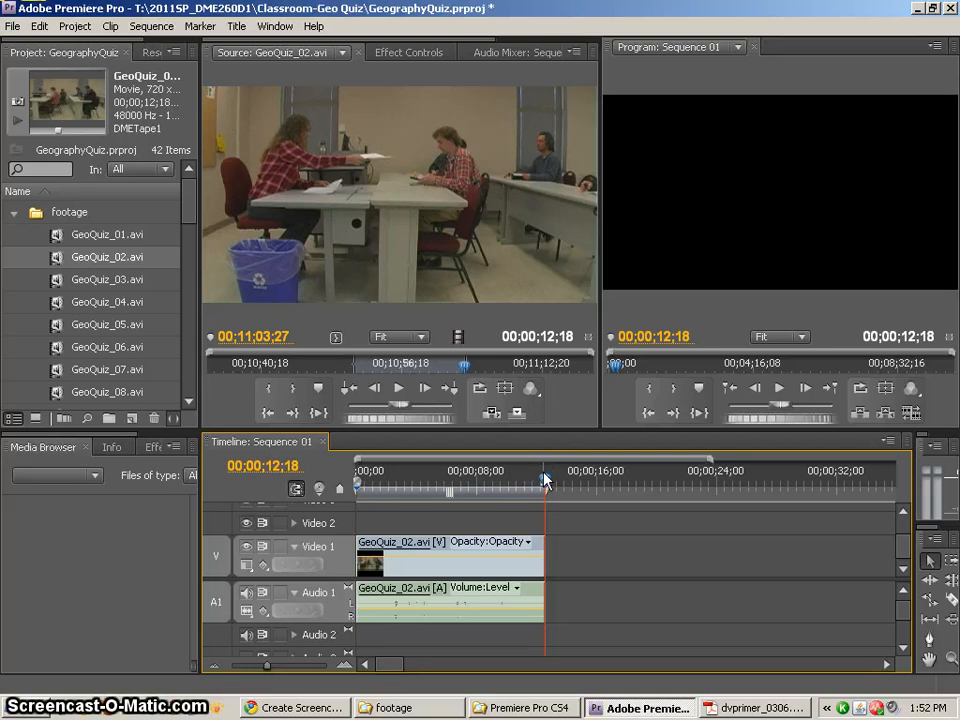
click(344, 486)
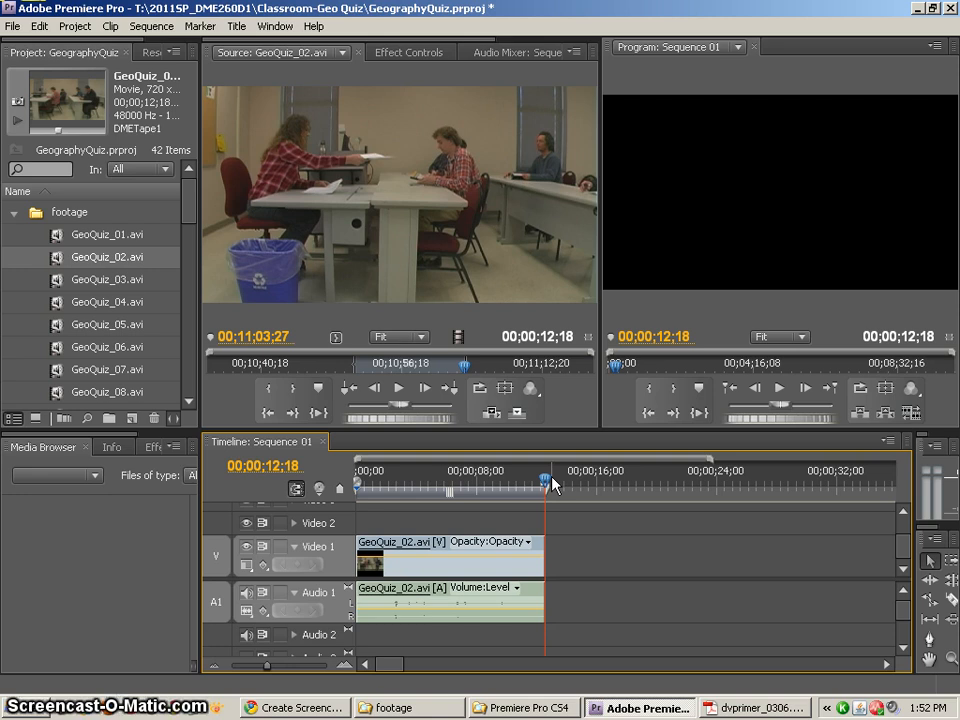
click(546, 480)
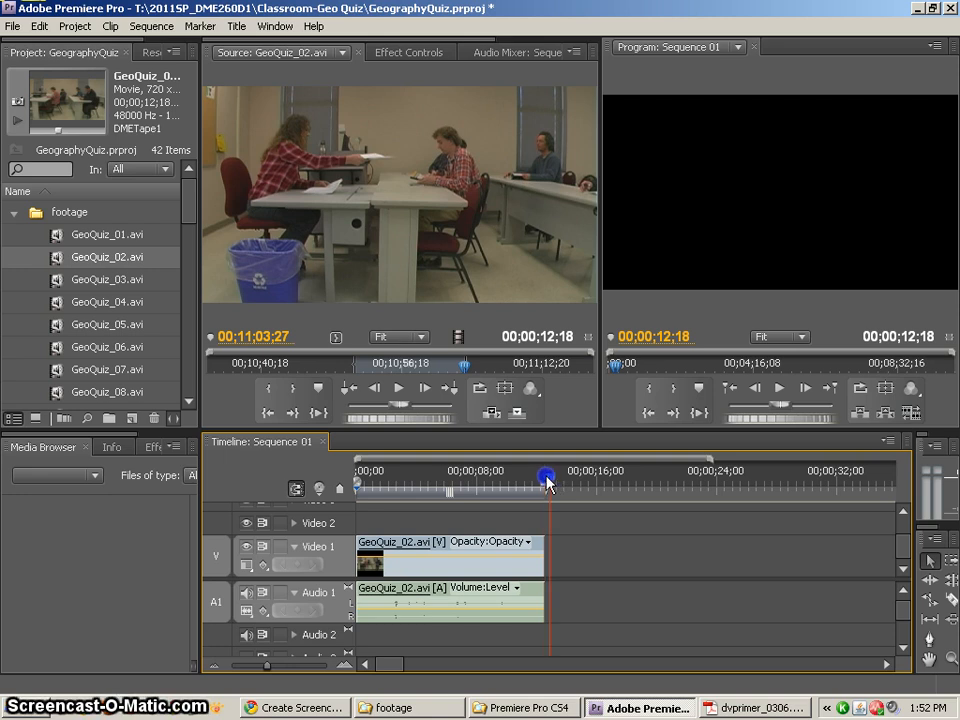
click(544, 480)
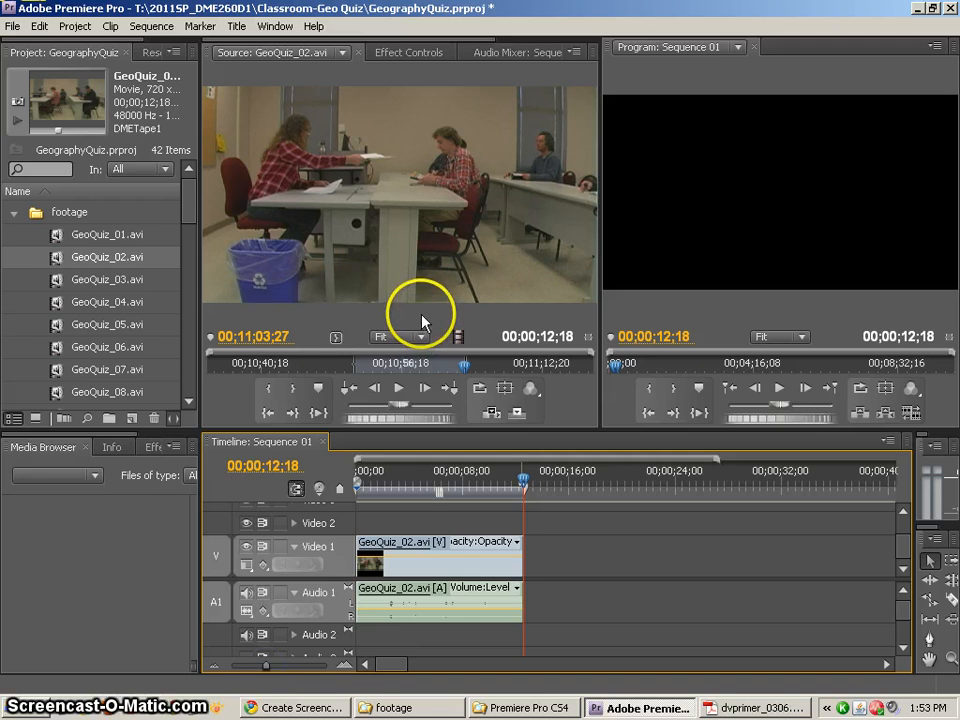
Load GeoQuiz_06.avi and line up its marked portion with the paper handoff at the end of the first clip
click(108, 300)
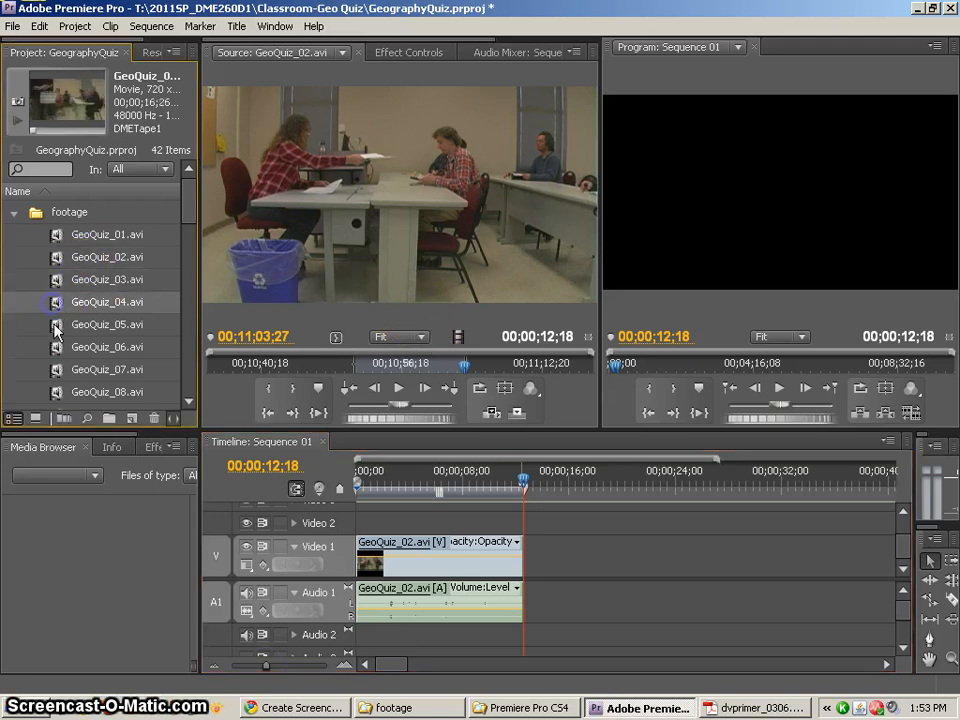
double_click(108, 346)
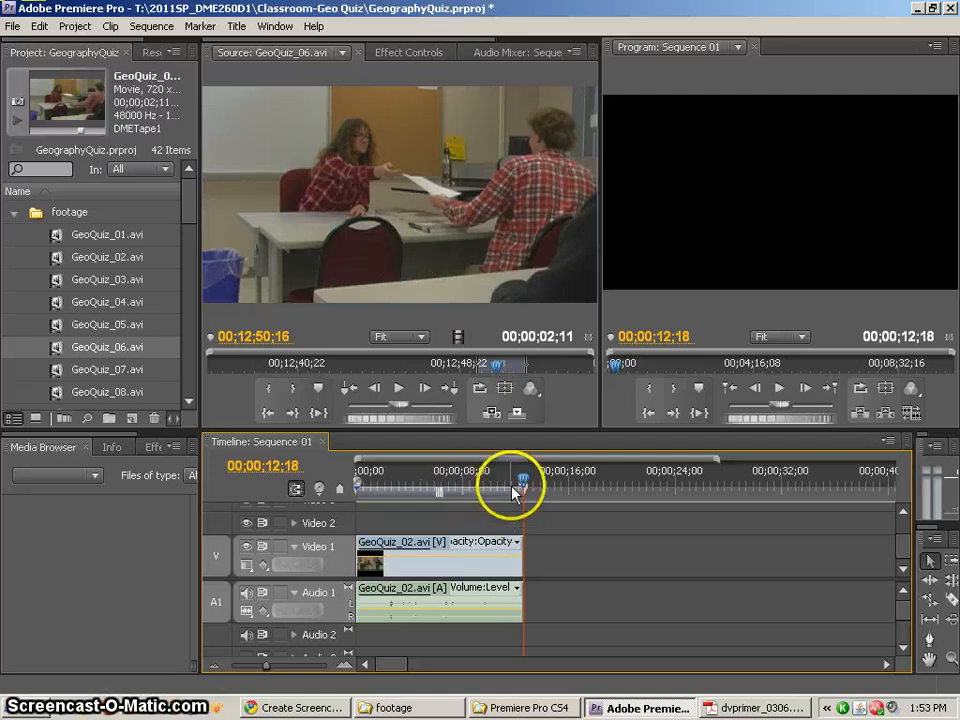
drag(536, 478, 516, 478)
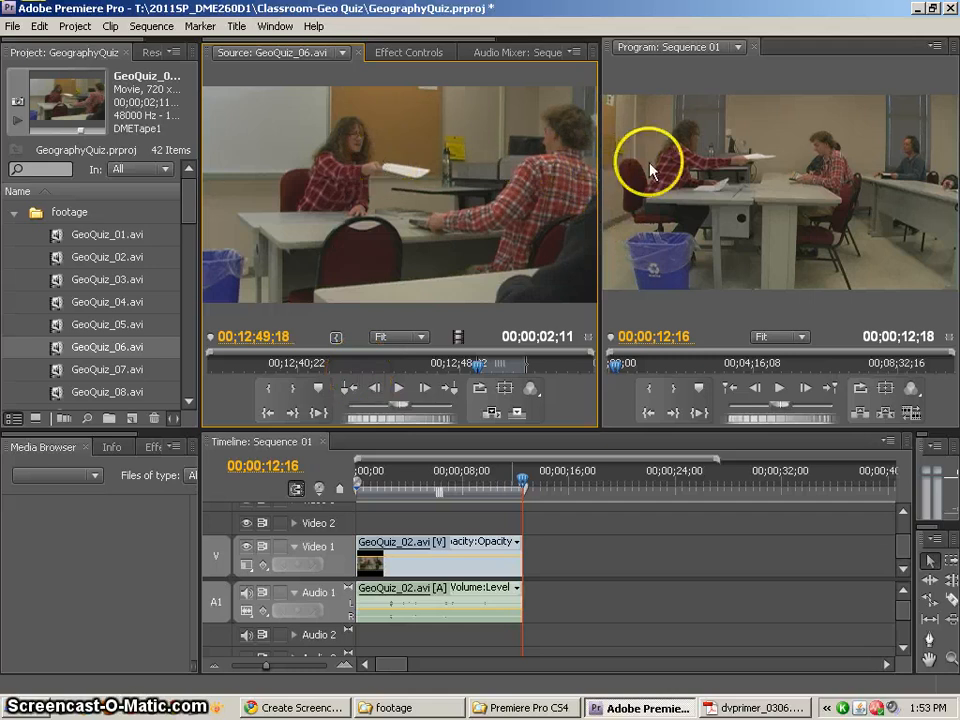
mouse_move(748, 176)
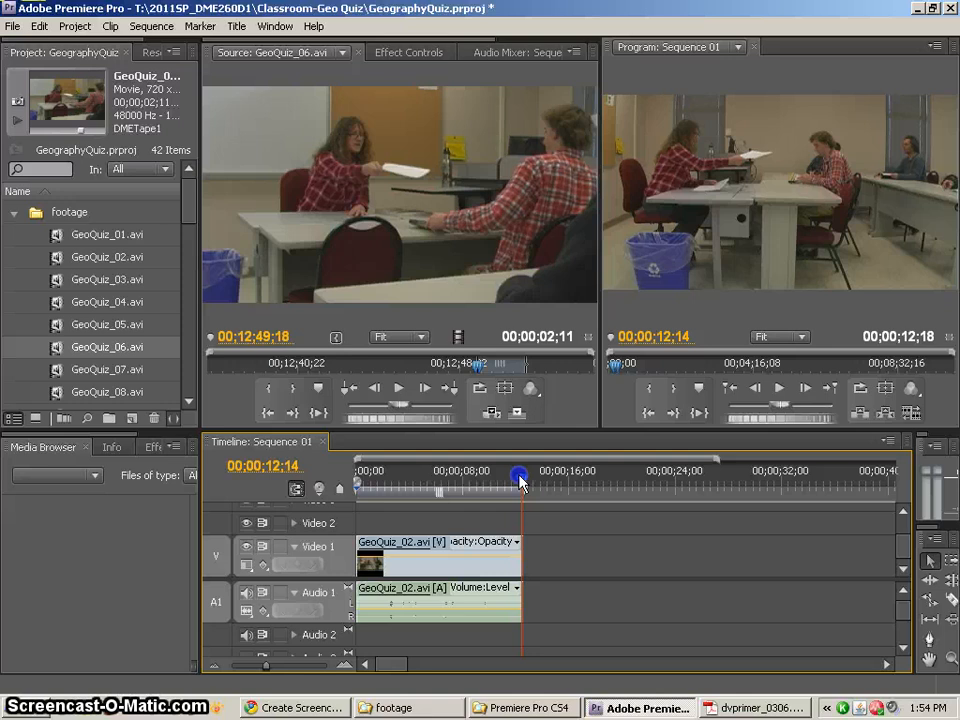
drag(520, 478, 516, 478)
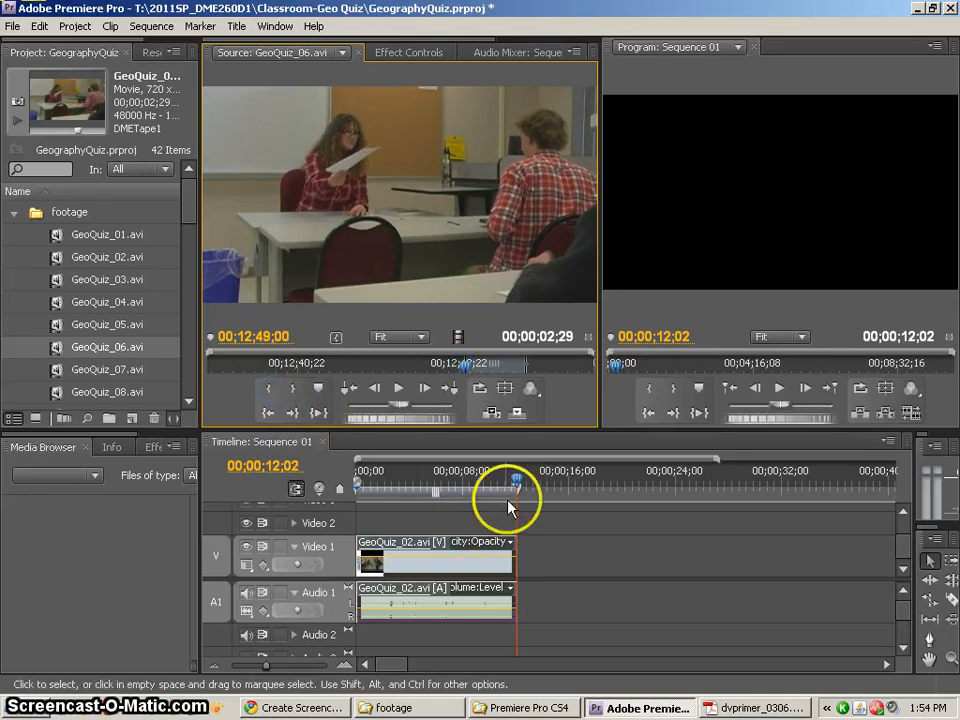
drag(508, 490, 518, 490)
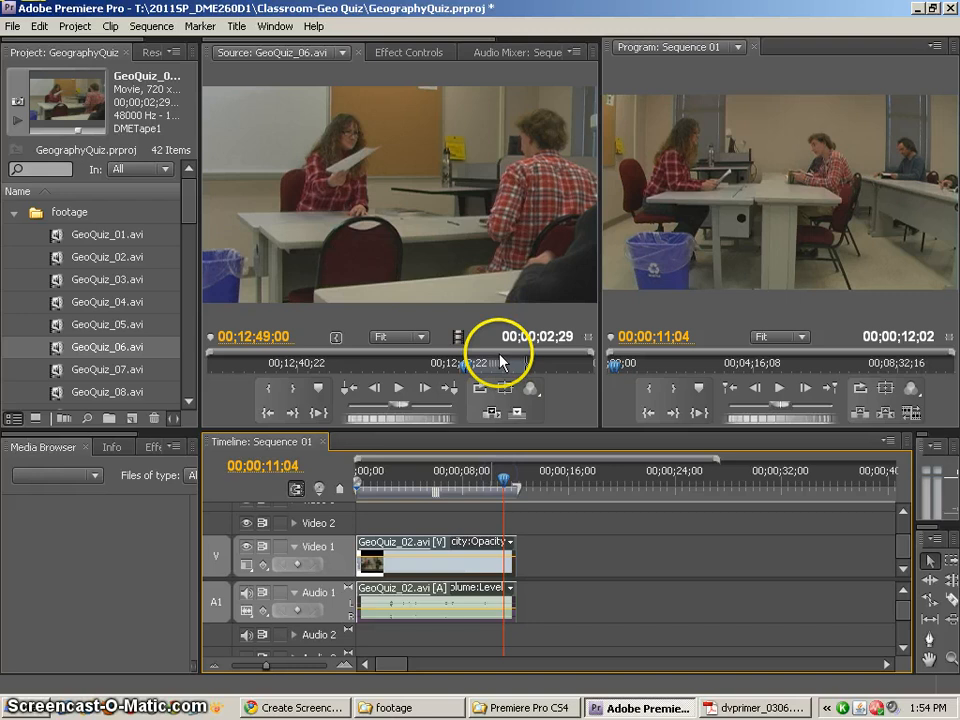
drag(500, 364, 456, 364)
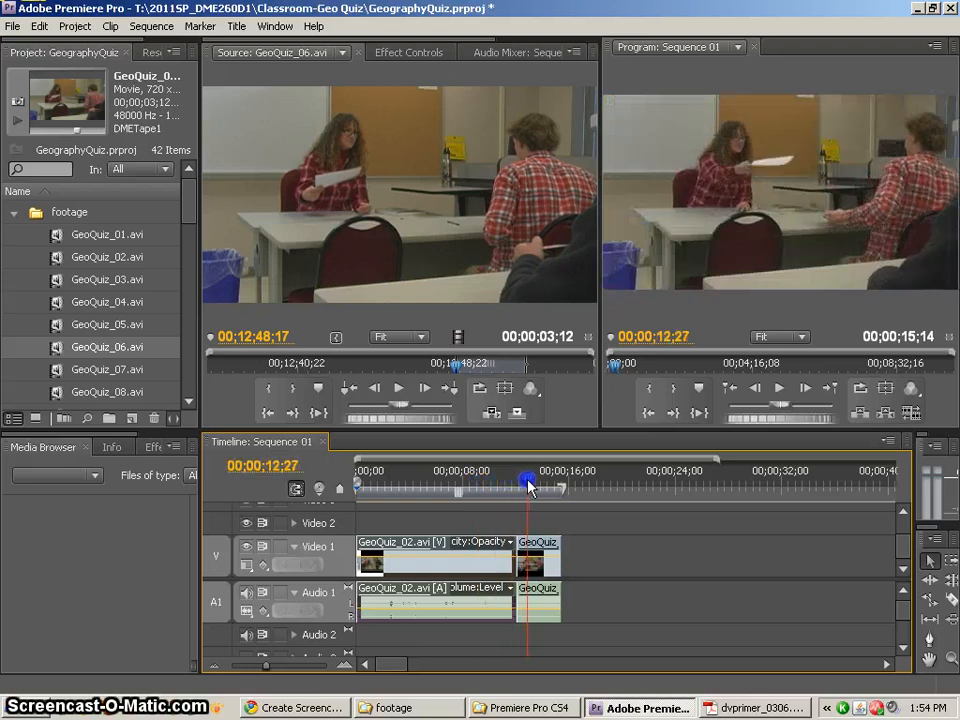
Scrub across the cut between the GeoQuiz_02 and GeoQuiz_06 clips to check the match on the handoff
drag(528, 488, 496, 488)
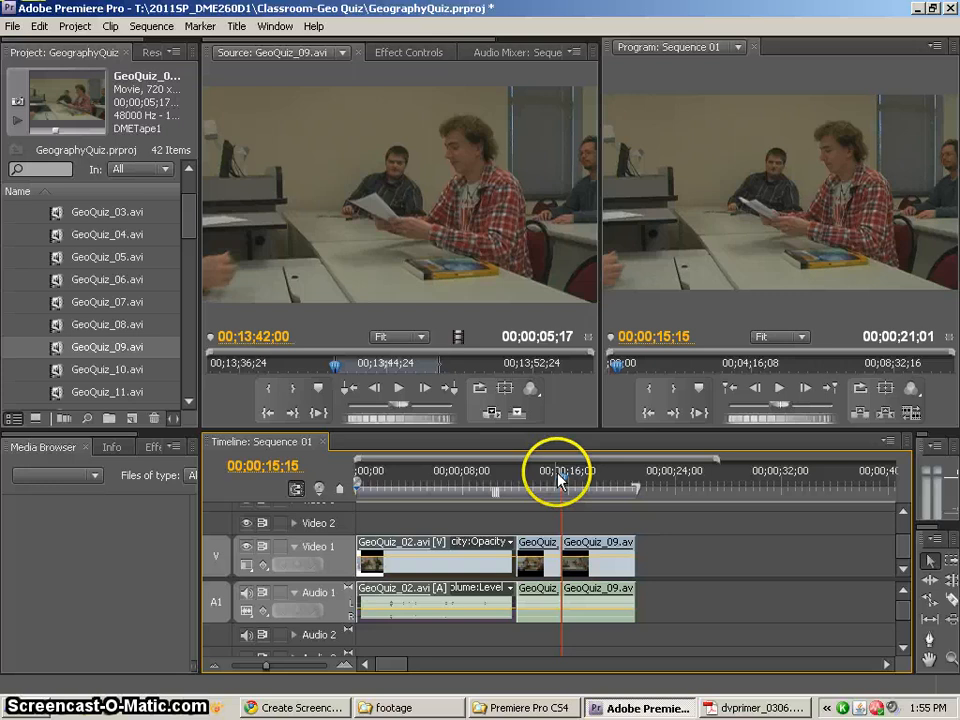
Scrub the playhead back to about 10;26 inside GeoQuiz_02 to review the cuts
drag(558, 476, 500, 476)
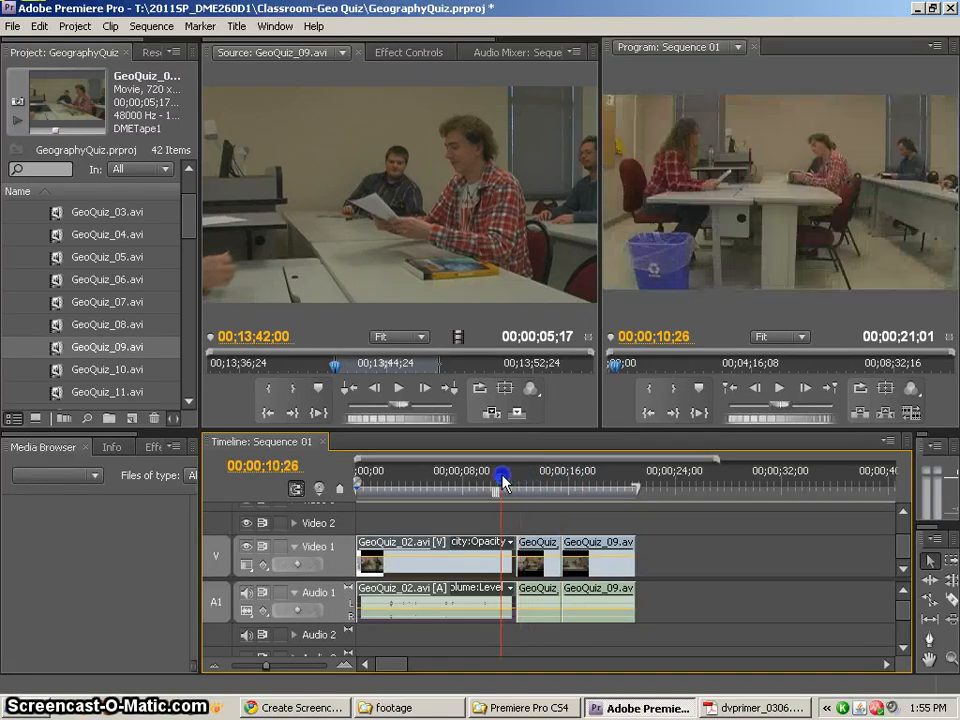